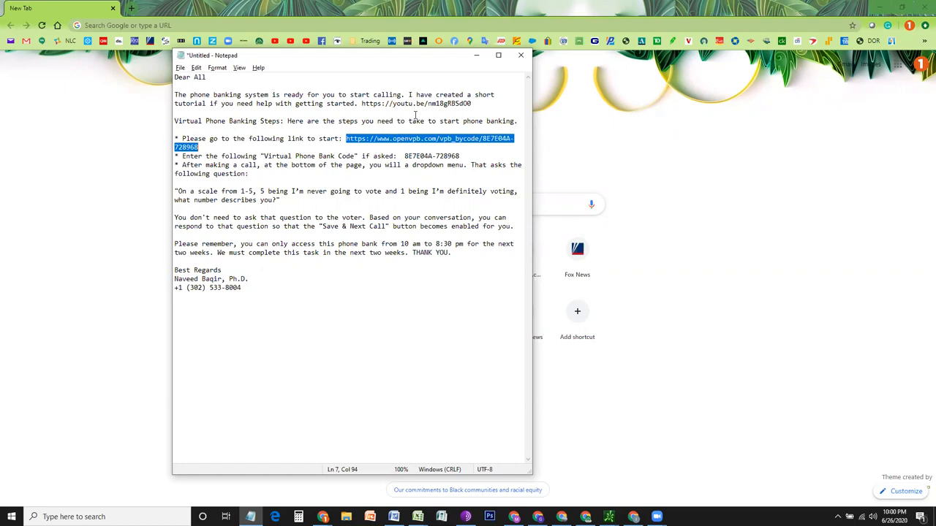
mouse_move(345, 142)
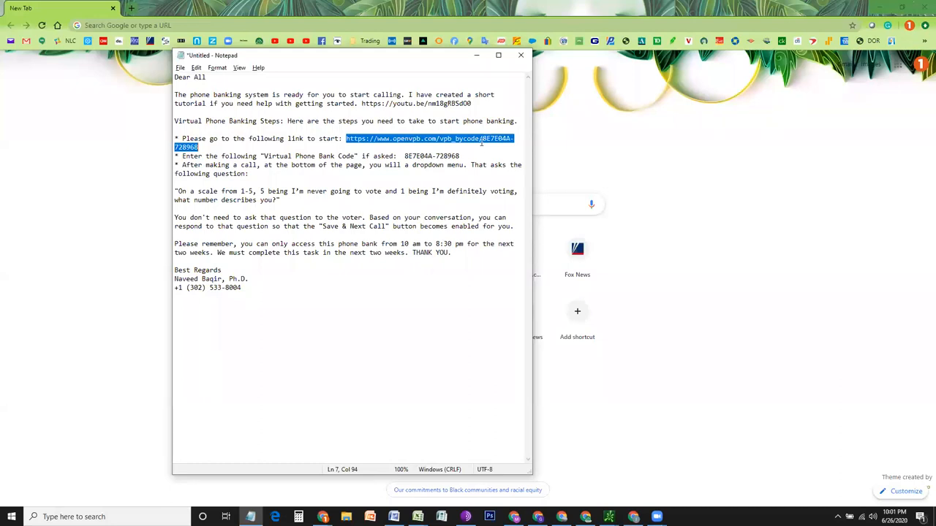
Step: Load the copied OpenVPB by-code link and start a new incognito window for it
right_click(427, 142)
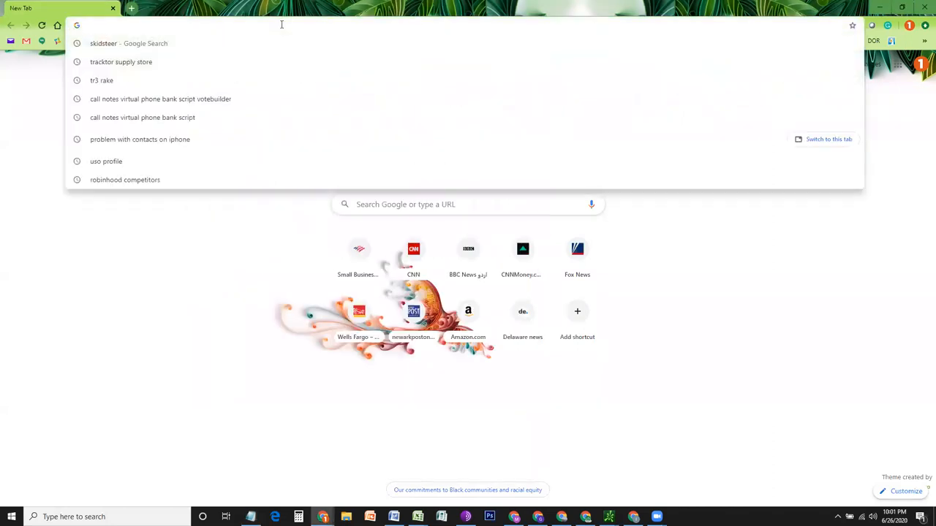
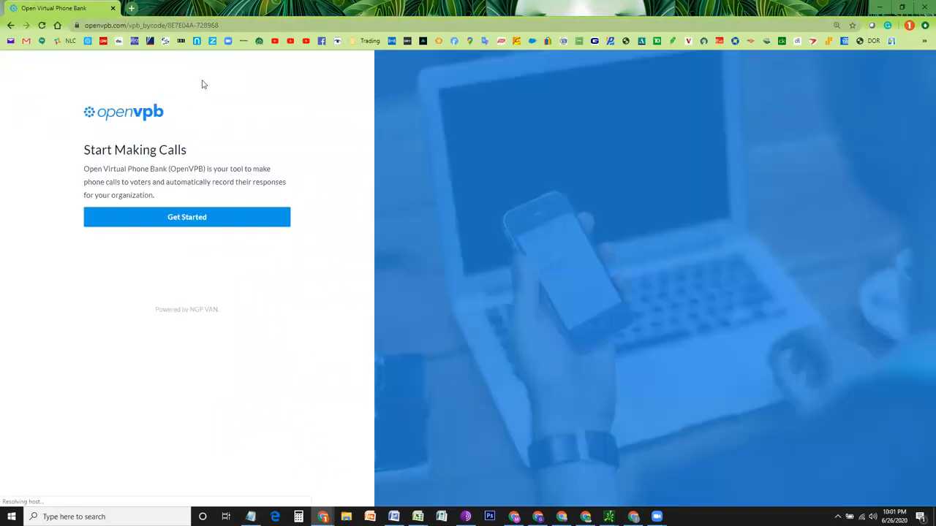
mouse_move(609, 103)
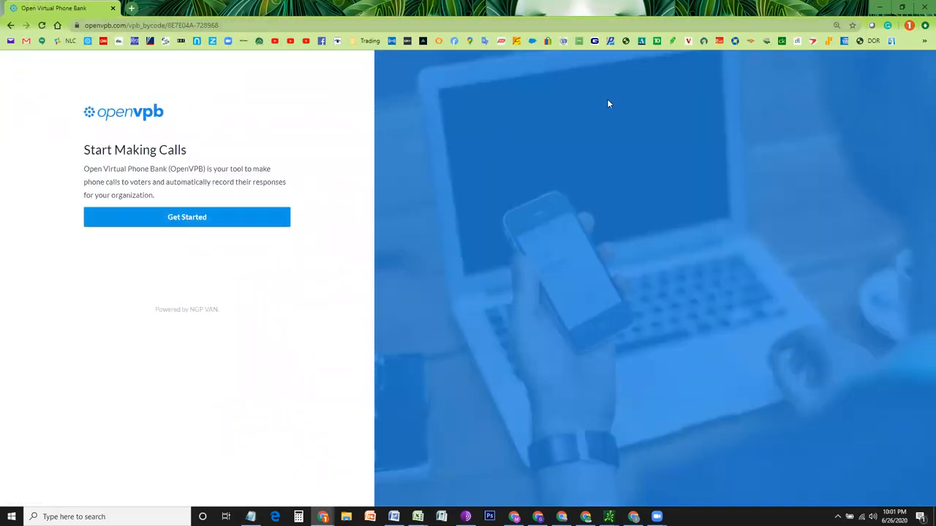
left_click(925, 25)
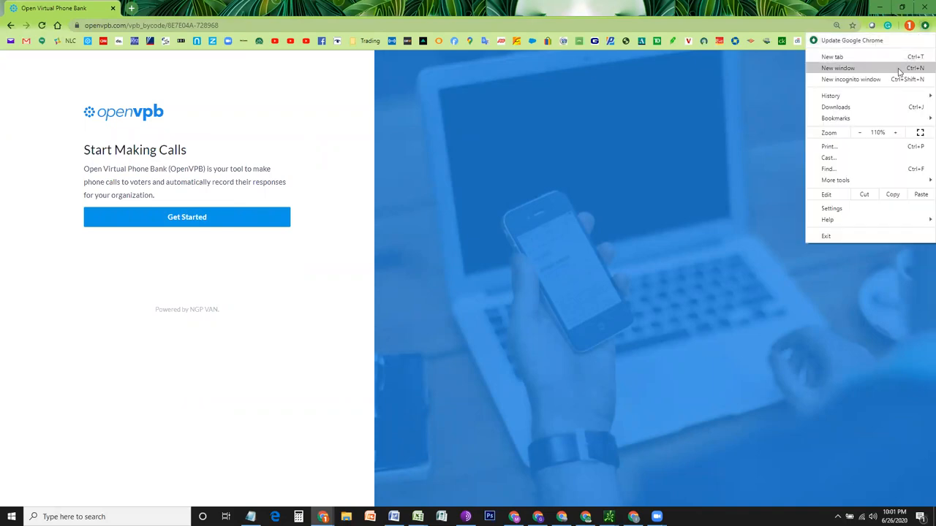
left_click(850, 79)
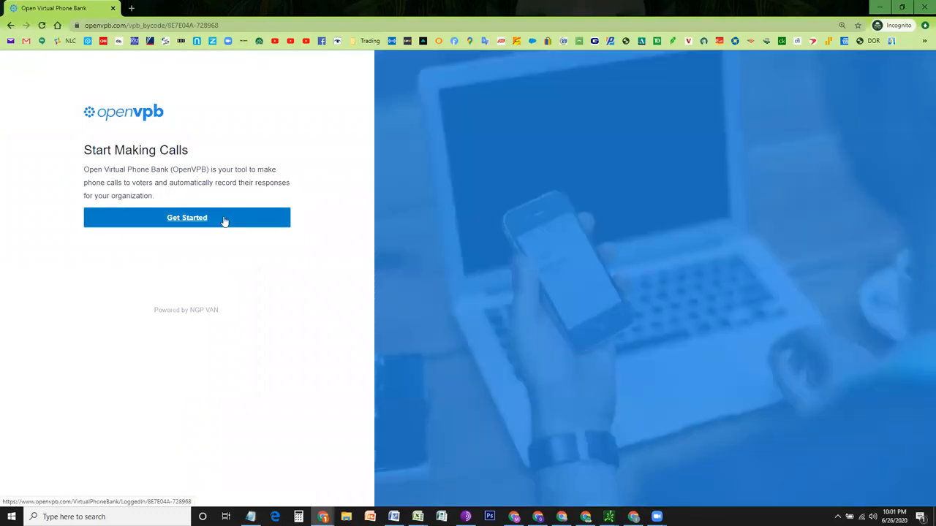
Step: Use Get Started to reach the ActionID log-in page and focus its empty fields
left_click(187, 217)
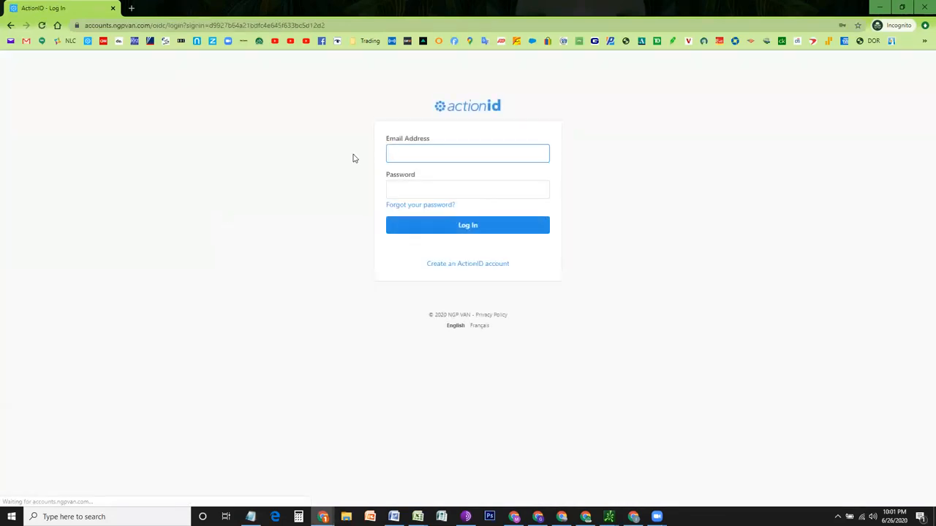
left_click(467, 153)
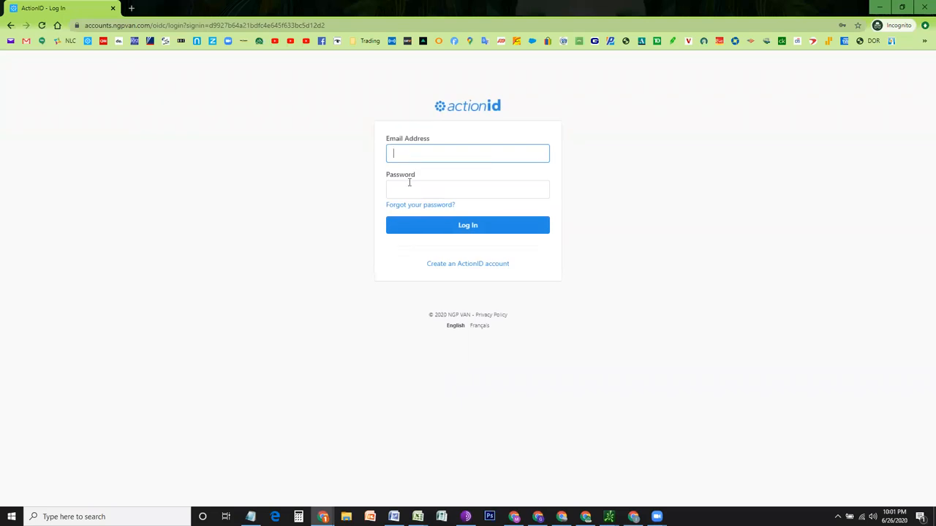
left_click(468, 225)
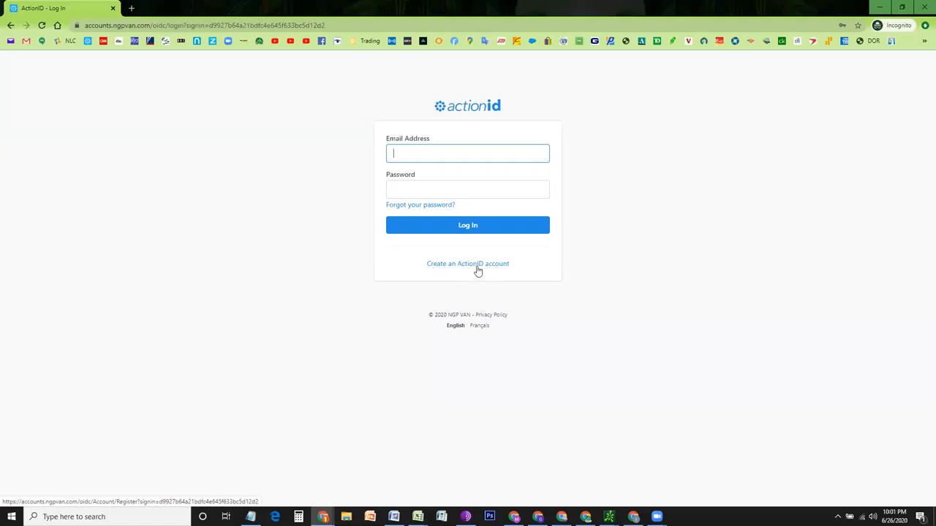
mouse_move(486, 267)
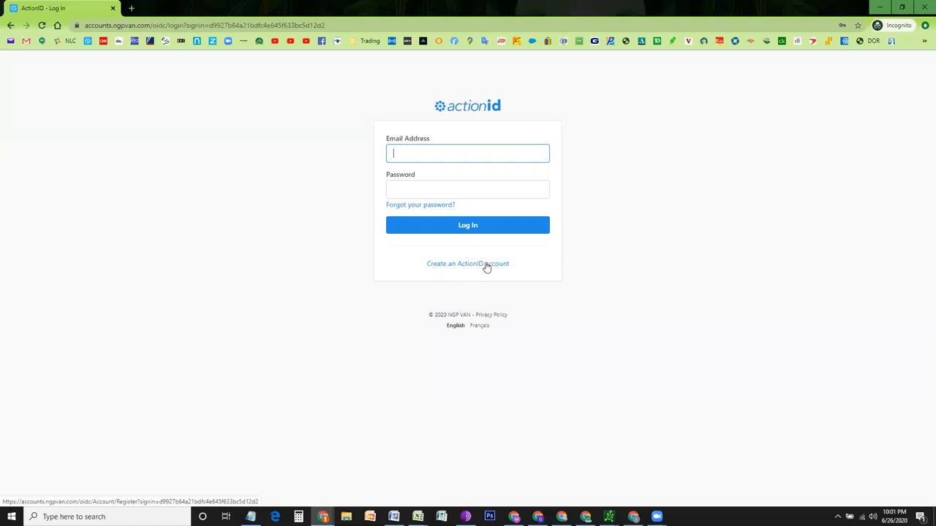
left_click(467, 263)
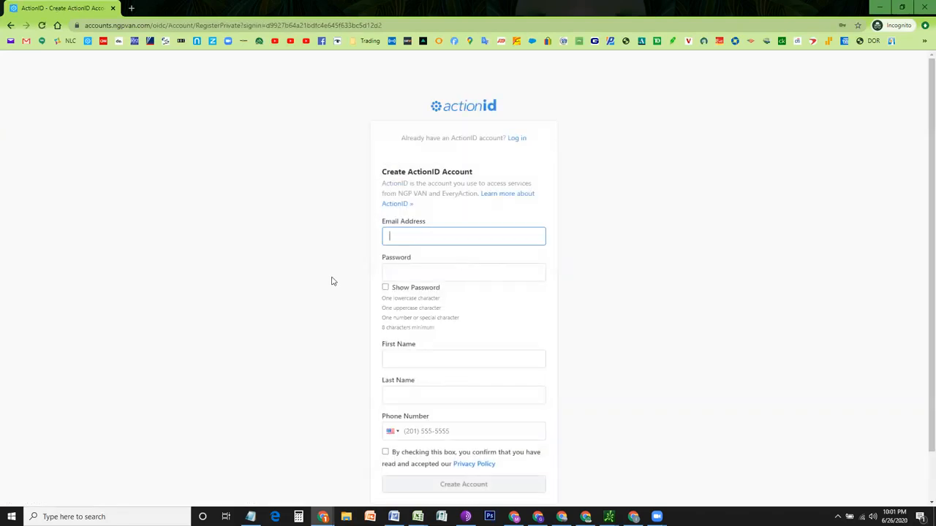
scroll("down", 3)
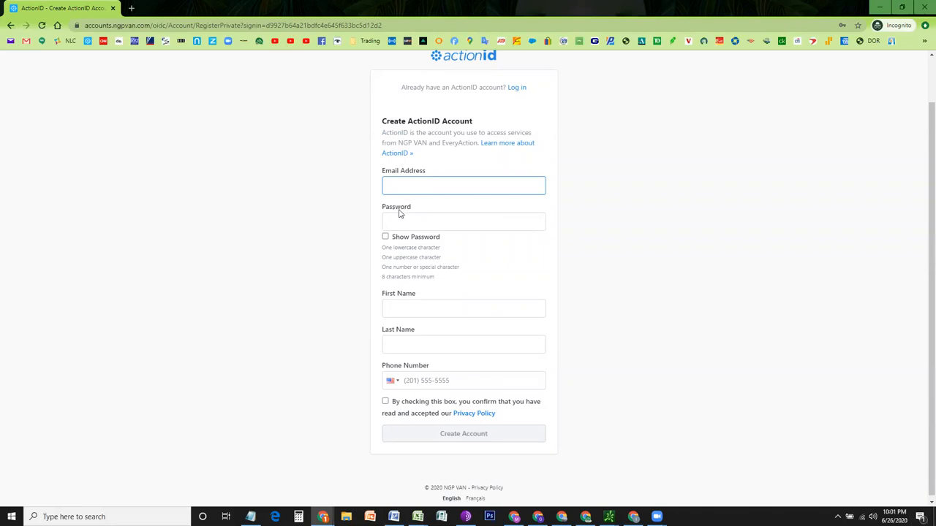
mouse_move(401, 301)
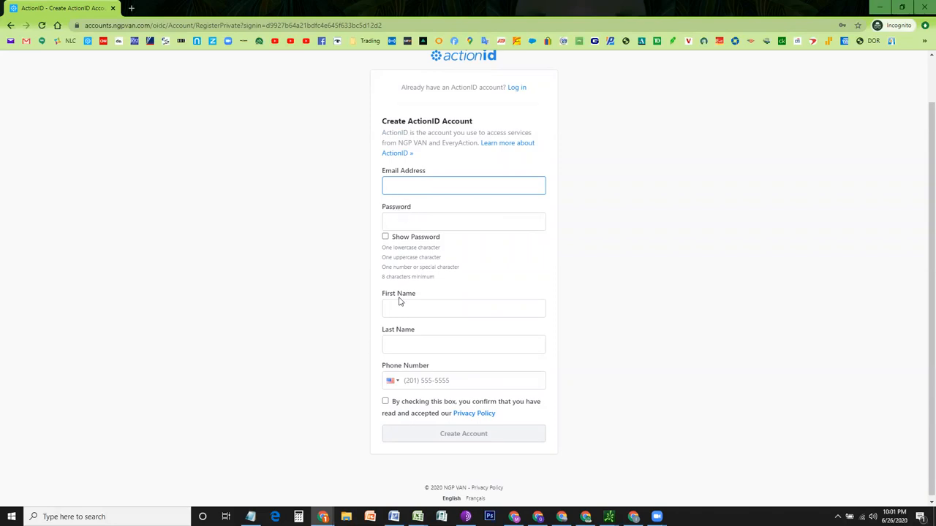
mouse_move(391, 380)
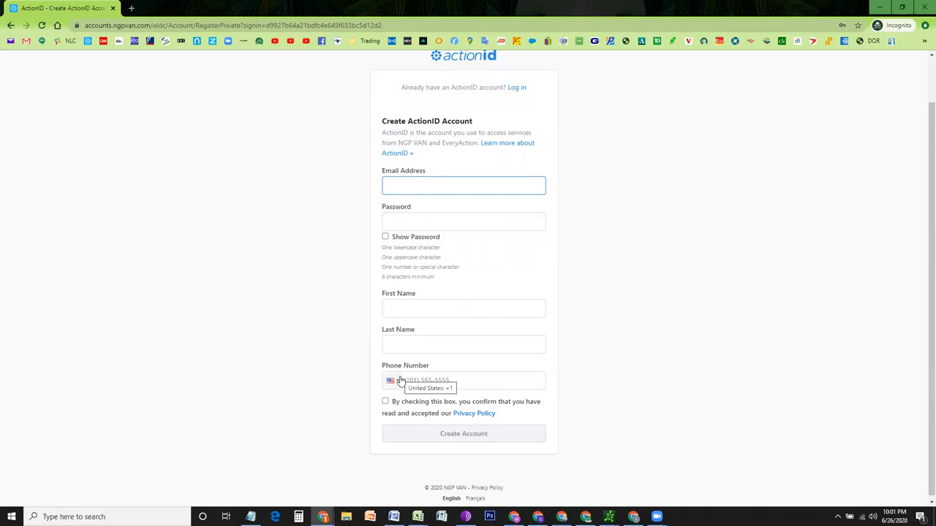
left_click(385, 402)
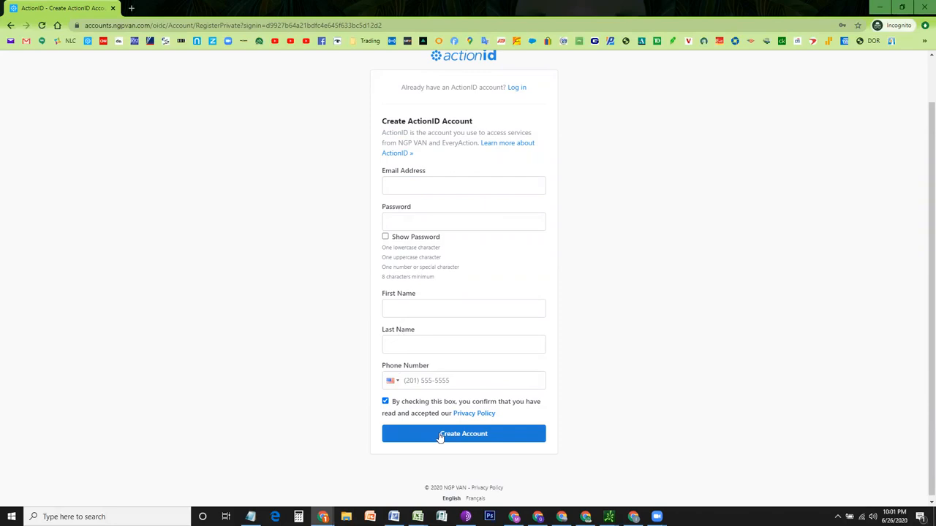
mouse_move(279, 261)
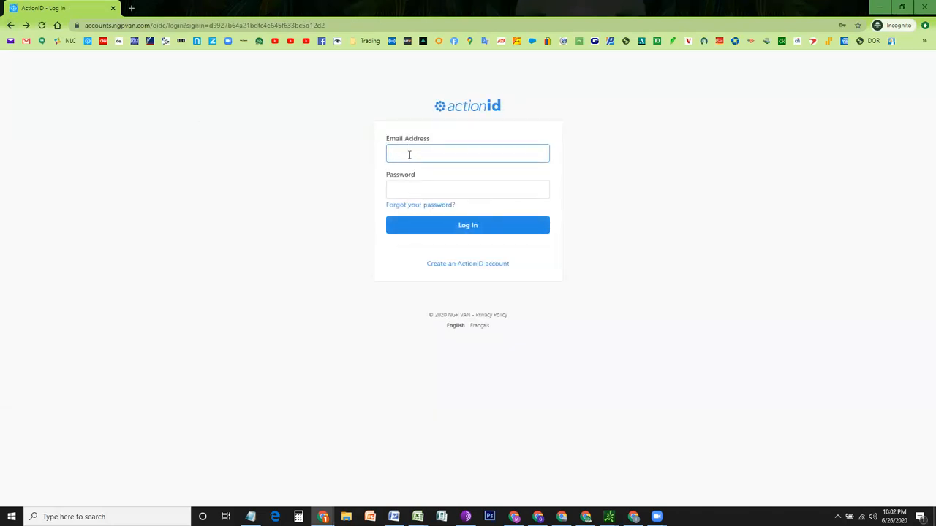
Step: Leave the ActionID email field untouched and go back to the regular OpenVPB window
left_click(467, 154)
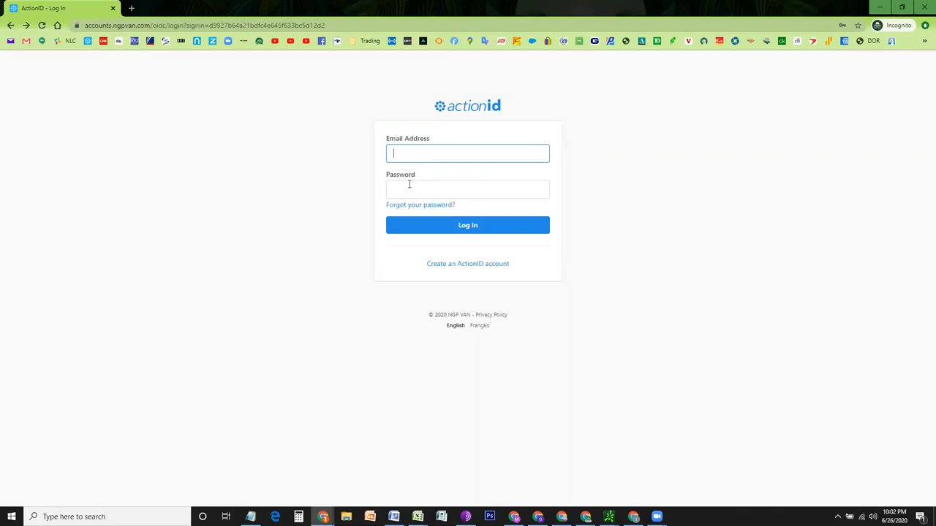
mouse_move(406, 174)
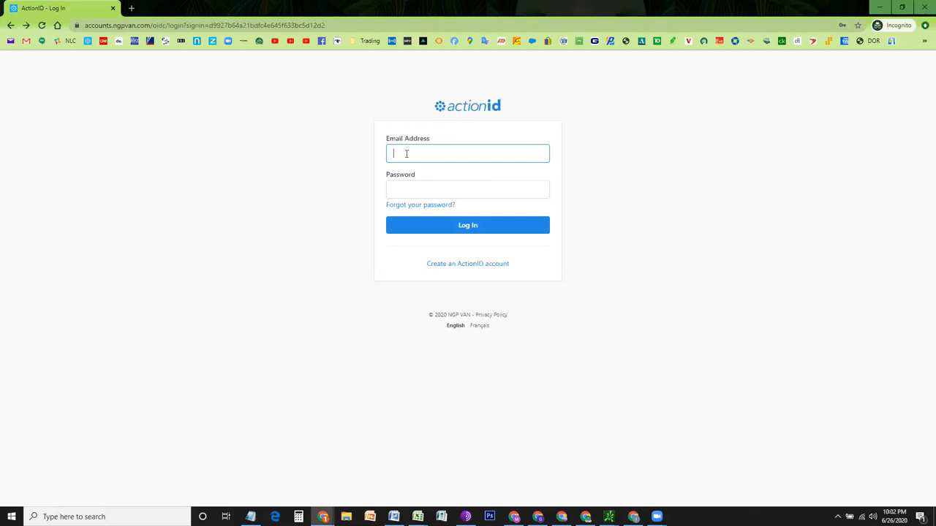
left_click(467, 224)
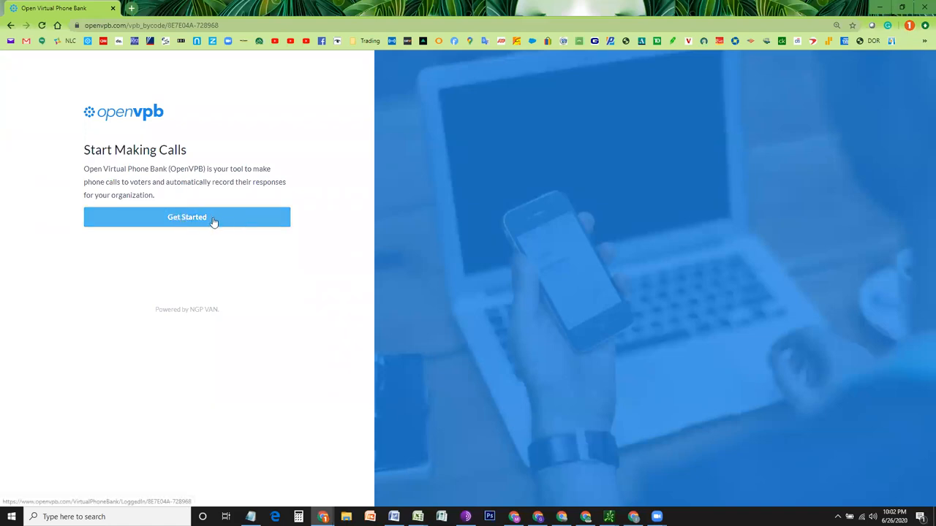
mouse_move(218, 217)
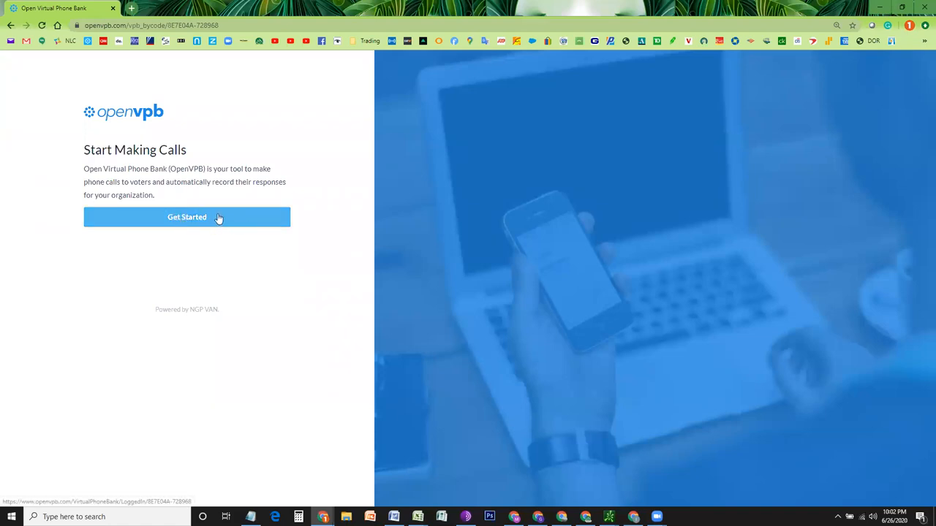
left_click(187, 217)
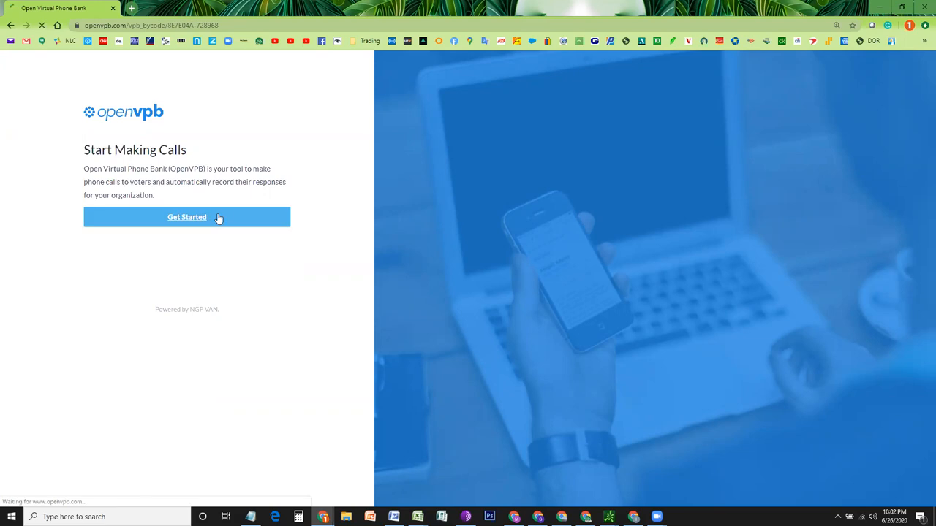
left_click(187, 217)
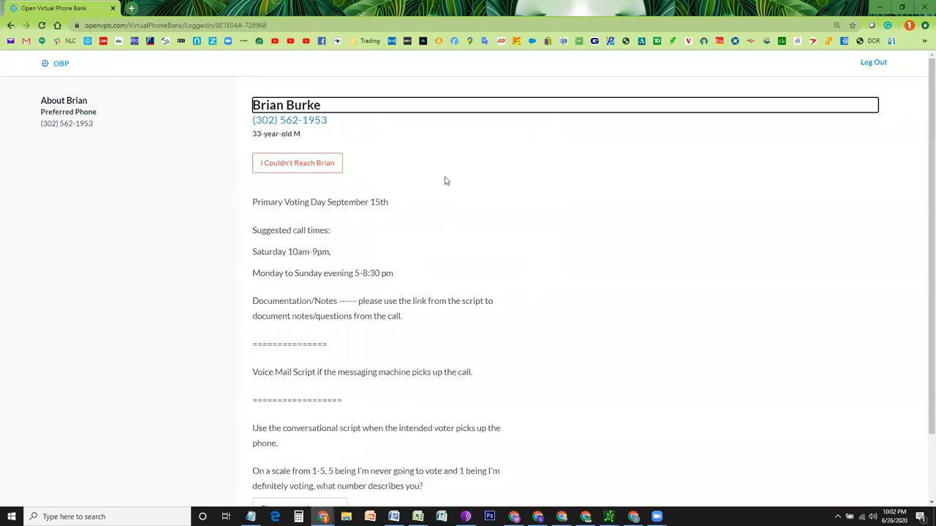
mouse_move(428, 175)
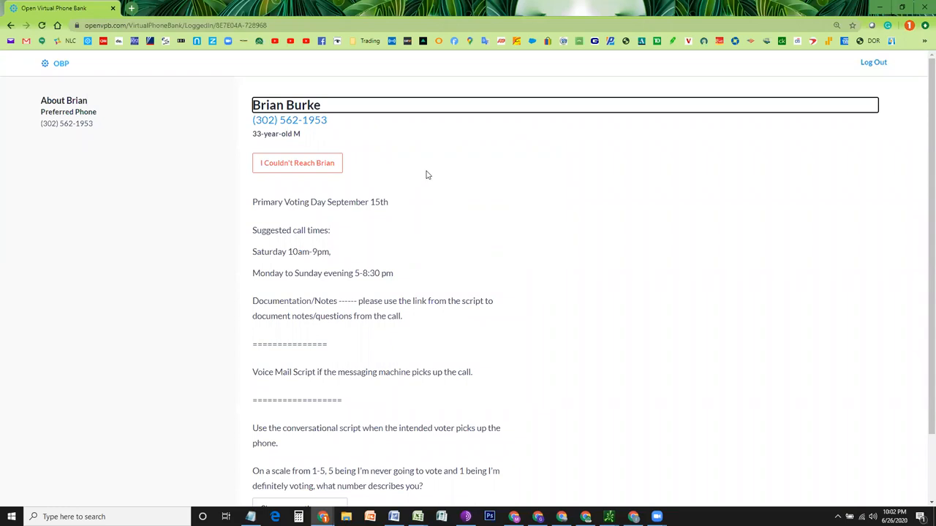
scroll("down", 3)
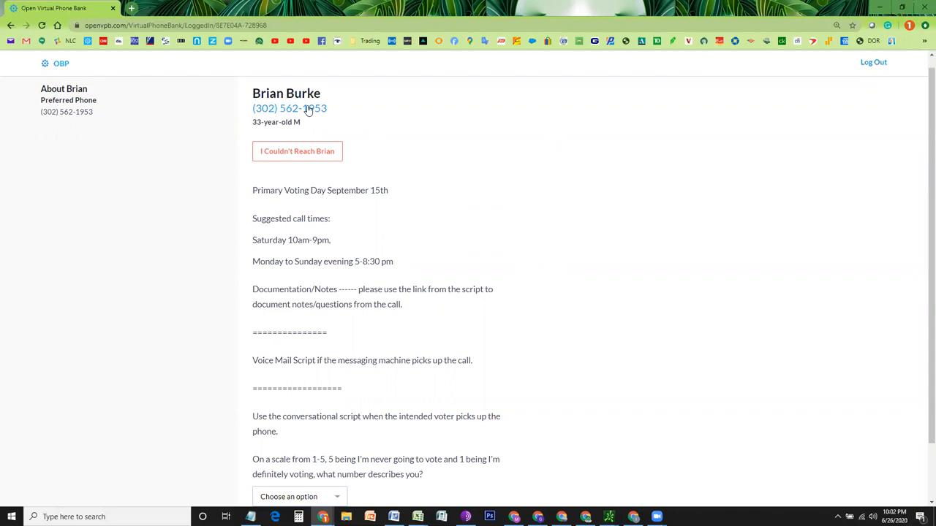
mouse_move(289, 152)
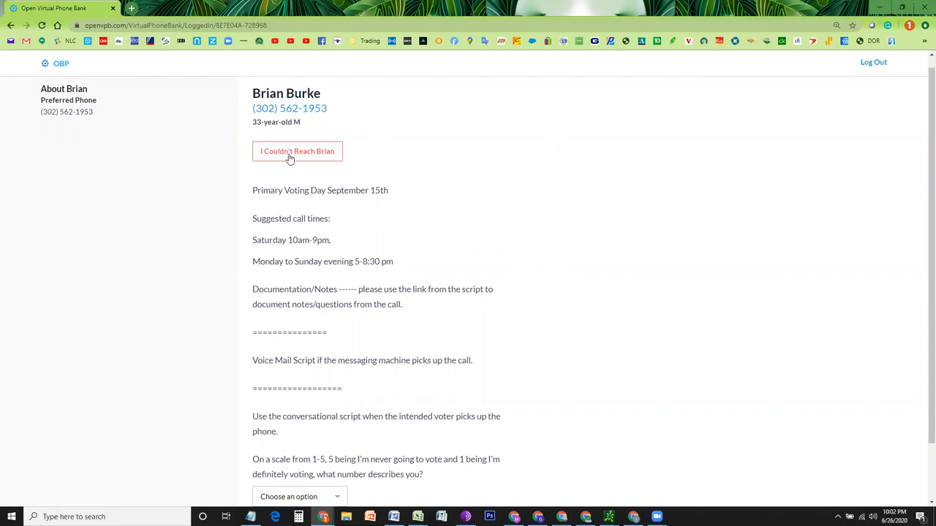
mouse_move(297, 130)
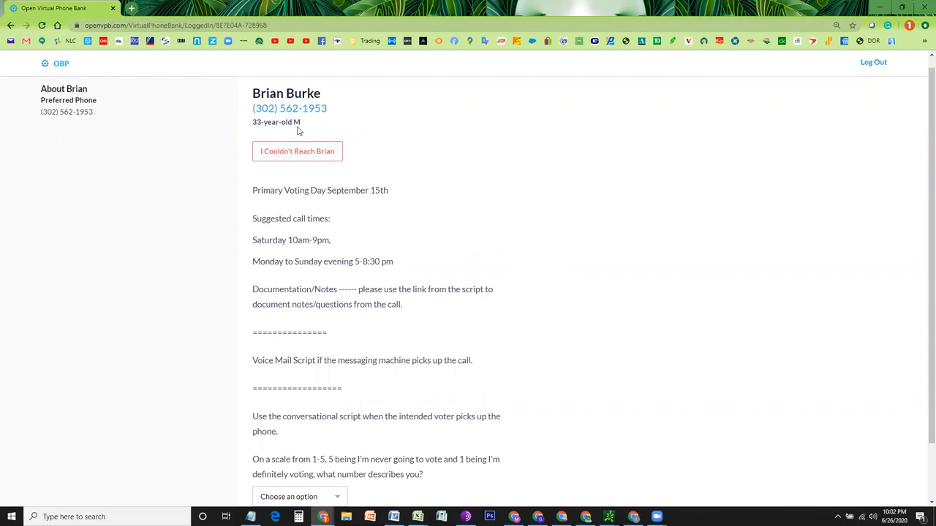
mouse_move(297, 151)
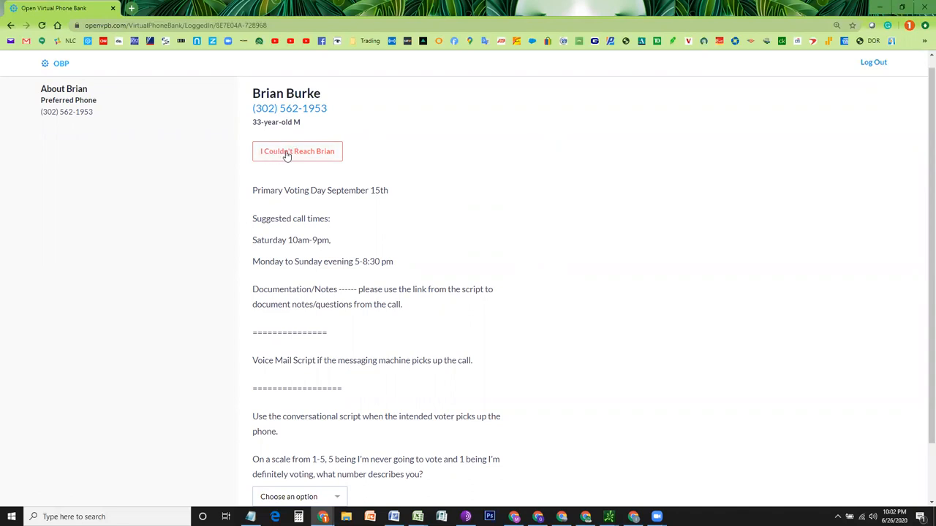
Step: Mark Brian as couldn't-reach with the Left Message outcome selected
left_click(296, 152)
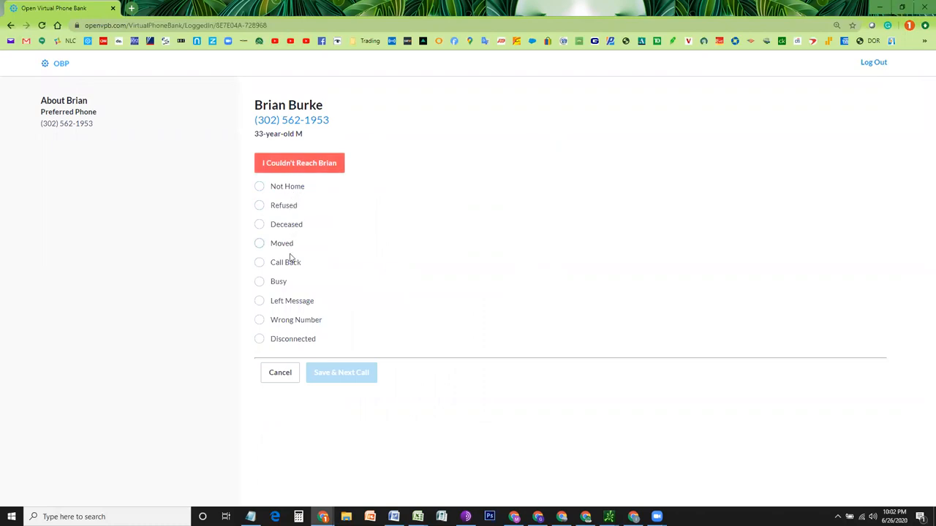
mouse_move(295, 211)
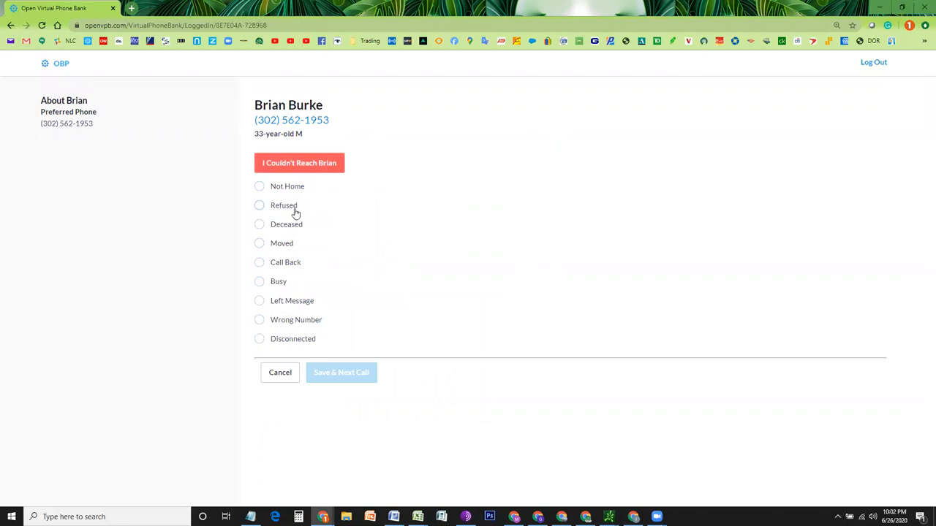
left_click(260, 300)
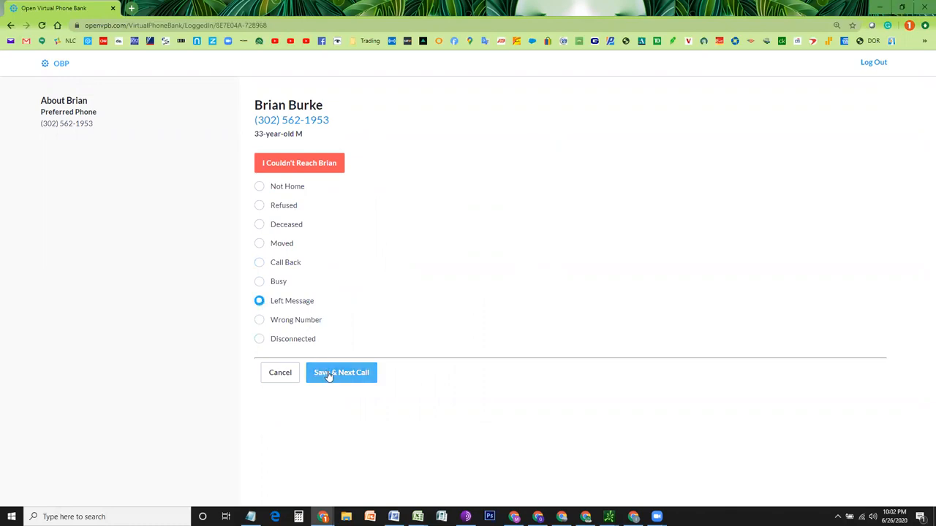
mouse_move(217, 274)
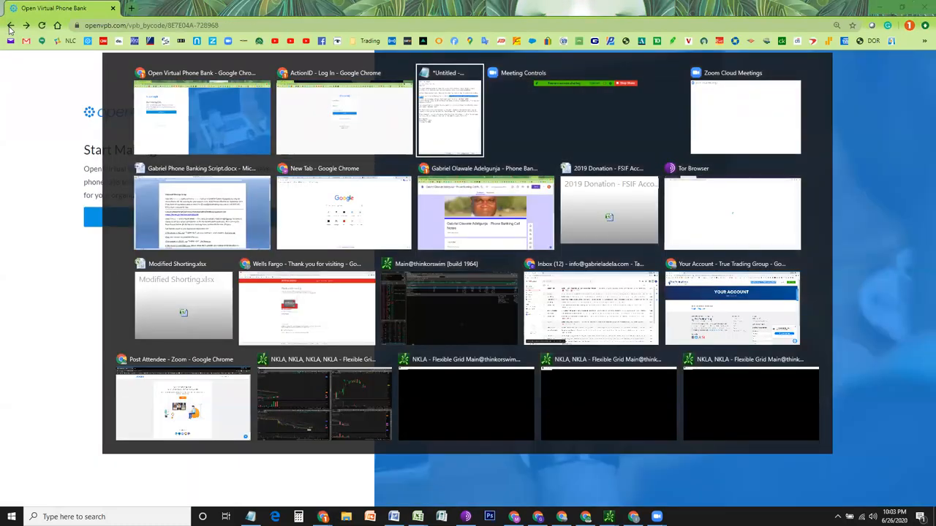
Step: Review the Word script's voicemail message and bring up options on the forms.gle link
left_click(202, 212)
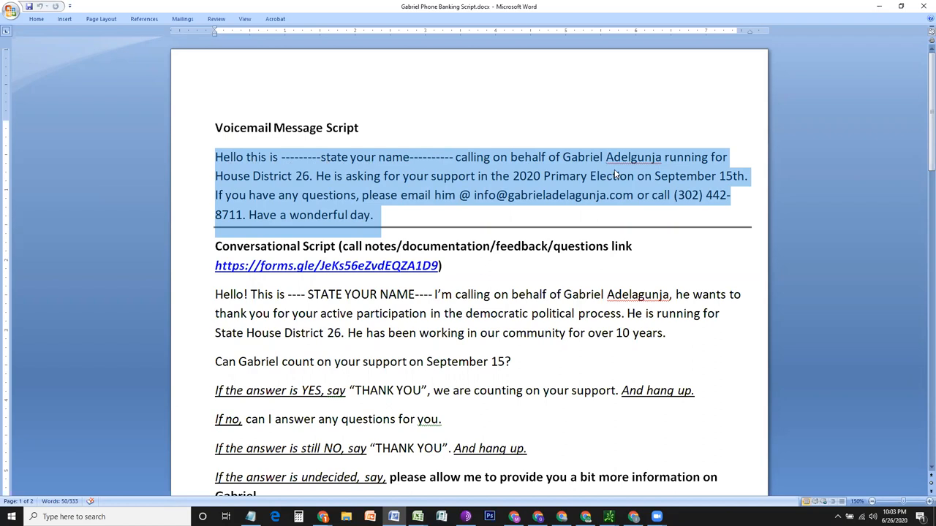
mouse_move(372, 190)
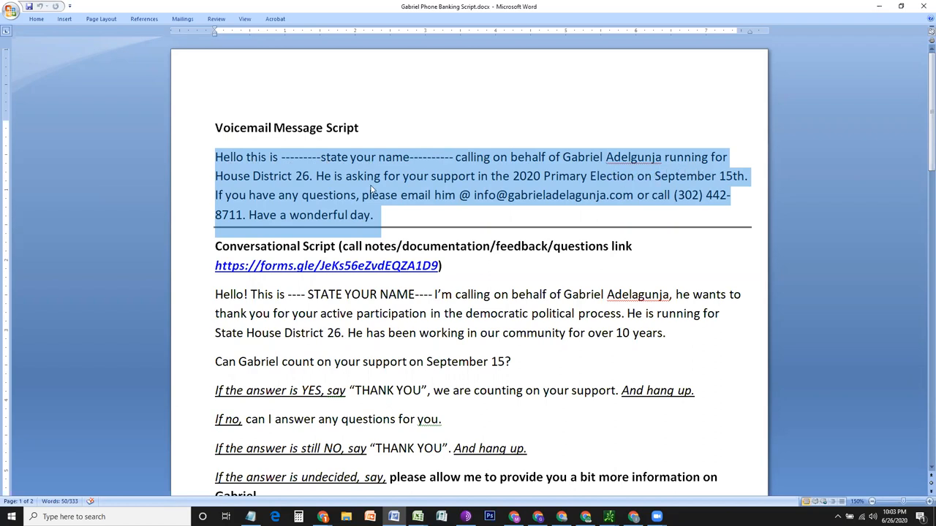
mouse_move(365, 189)
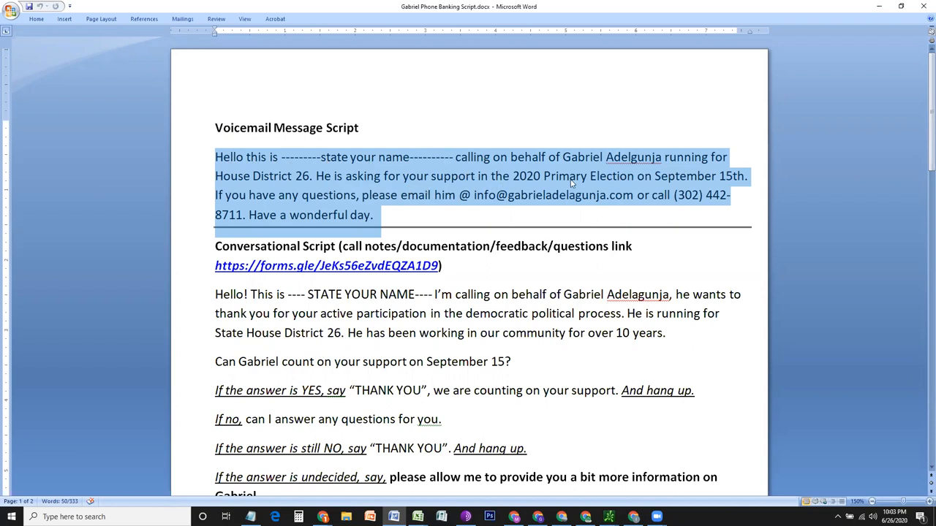
mouse_move(430, 219)
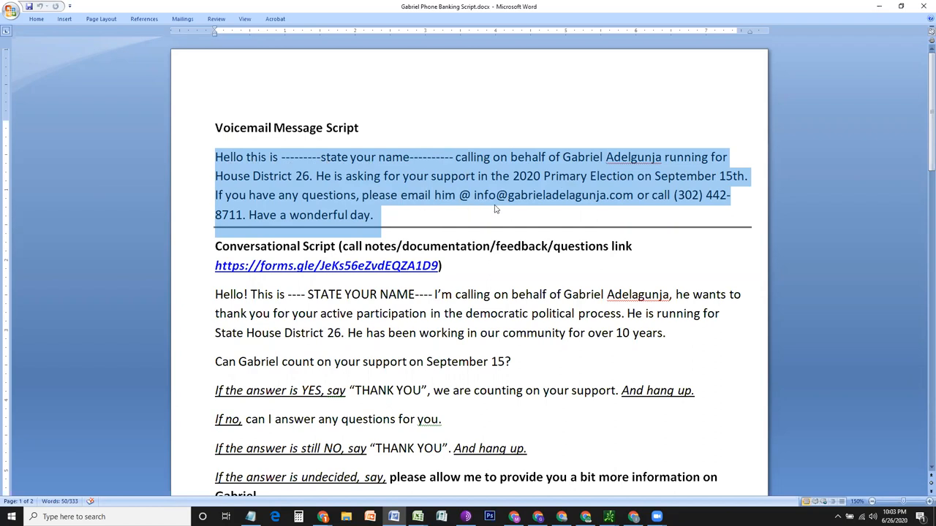
mouse_move(544, 205)
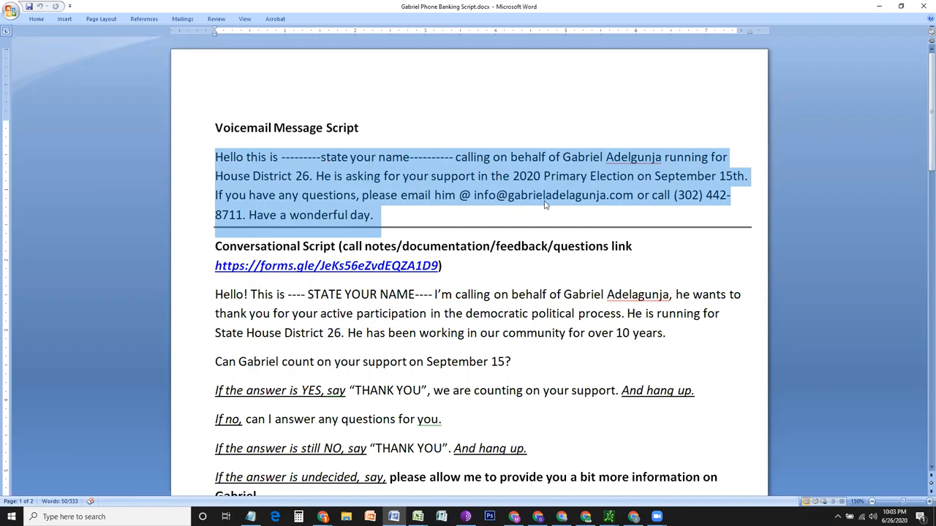
mouse_move(643, 207)
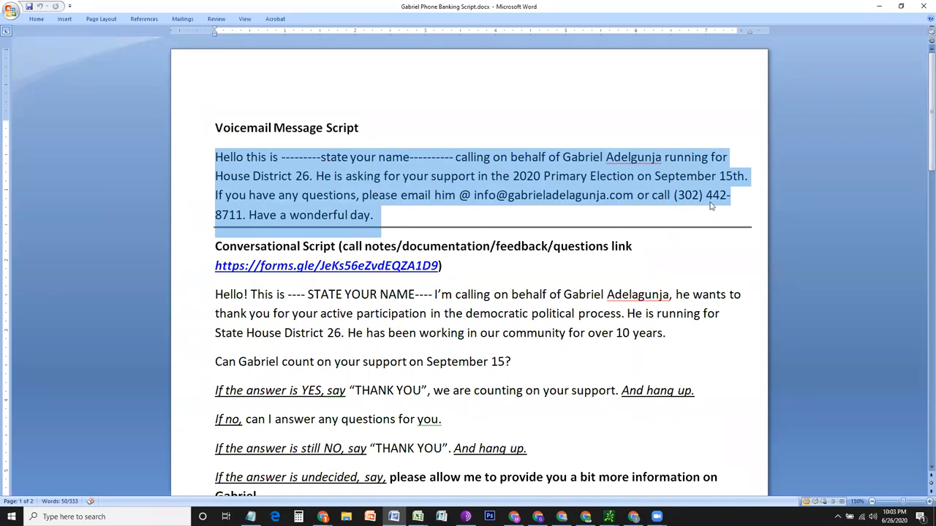
mouse_move(272, 274)
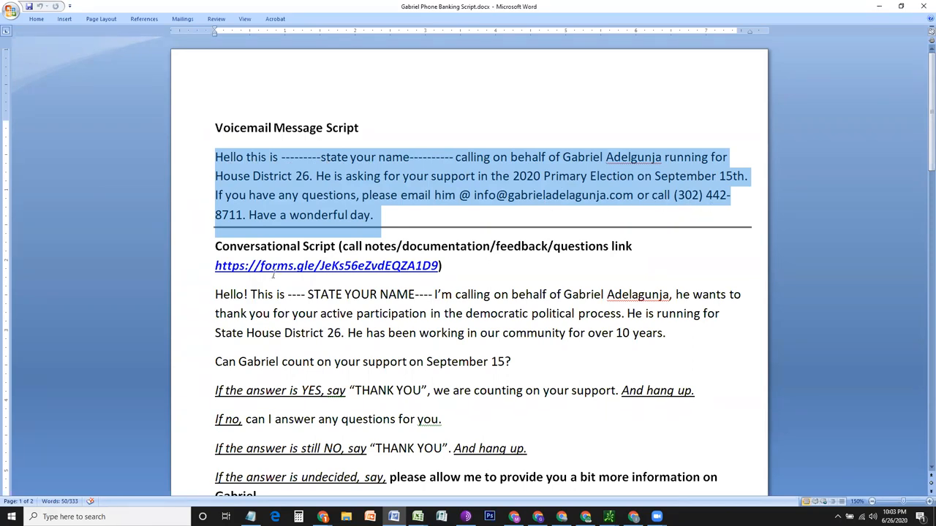
mouse_move(262, 229)
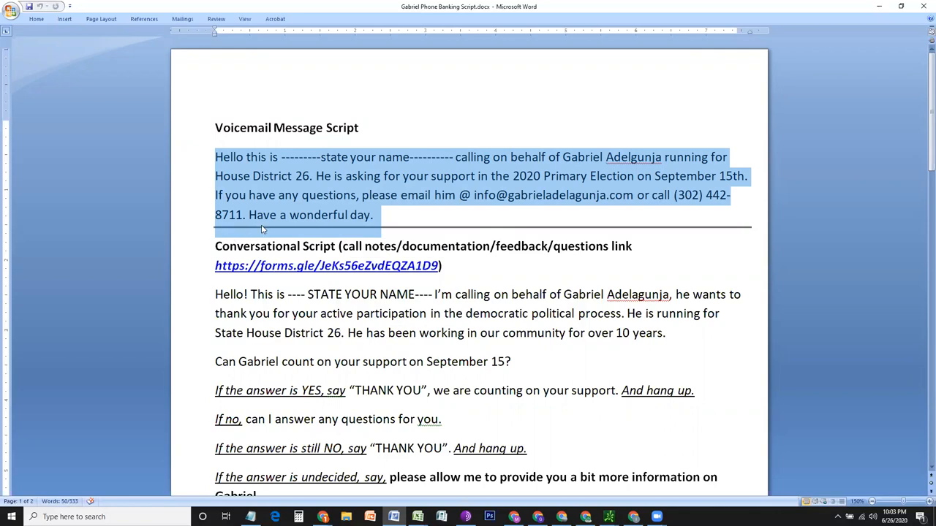
mouse_move(346, 207)
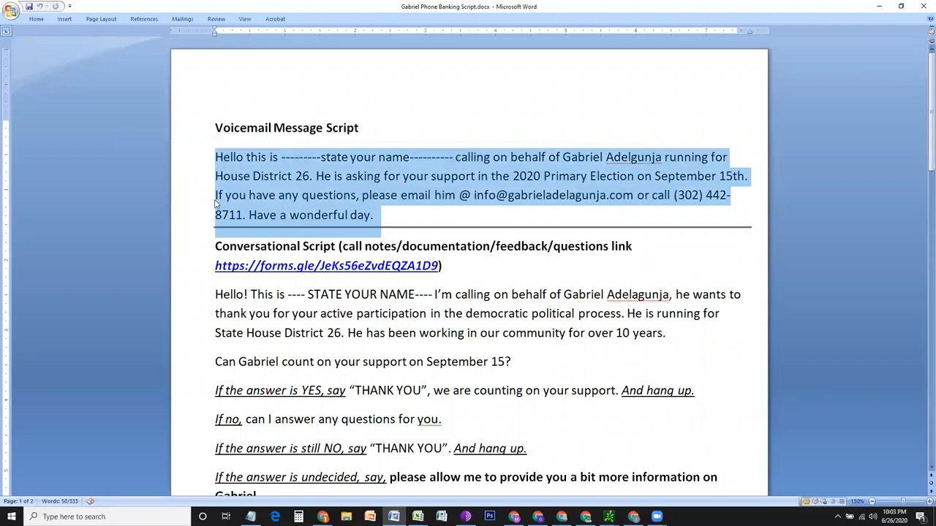
scroll("down", 3)
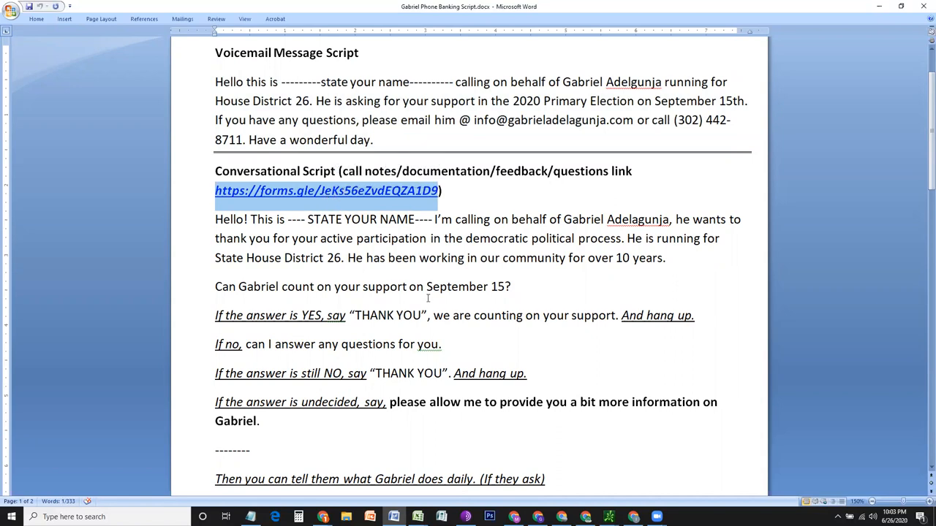
right_click(326, 191)
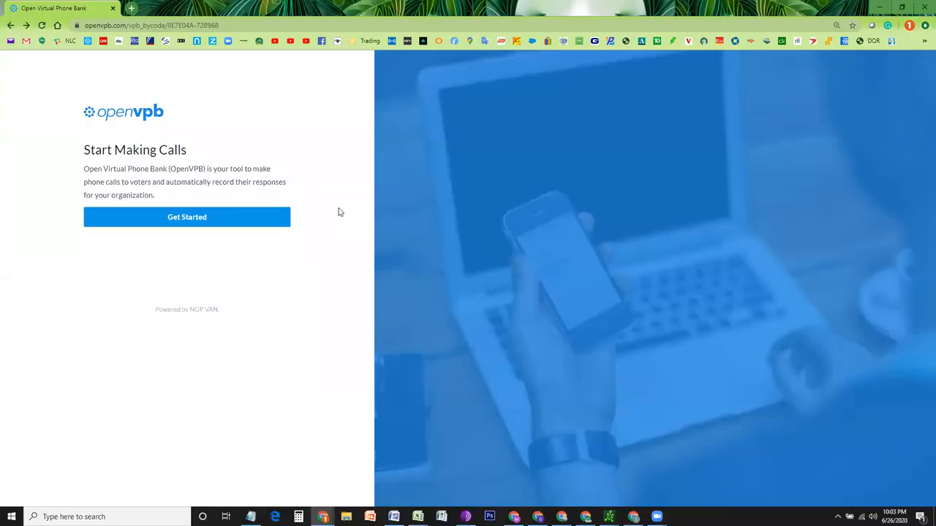
Step: Open the forms.gle Phone Banking Call Notes form in a new tab and look it over
left_click(131, 8)
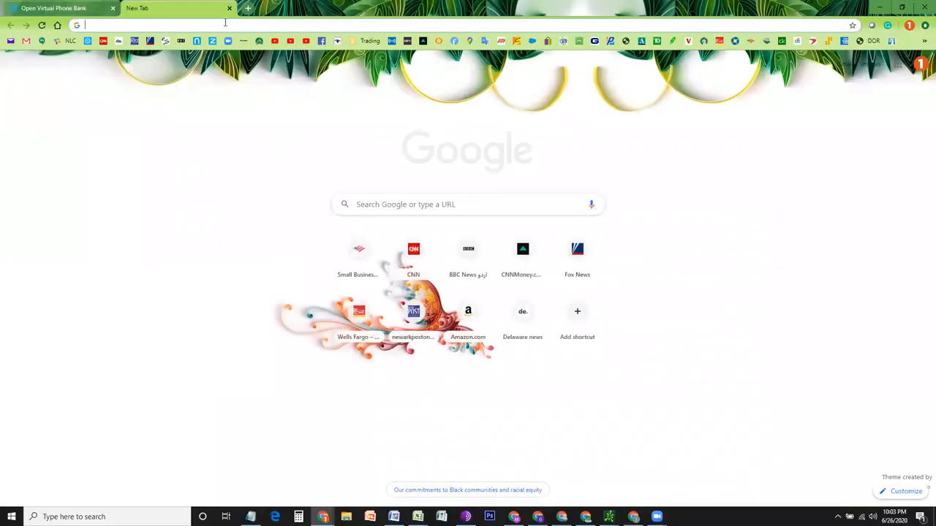
type("https://forms.gle/JeKs56eZvdEQZA1D9")
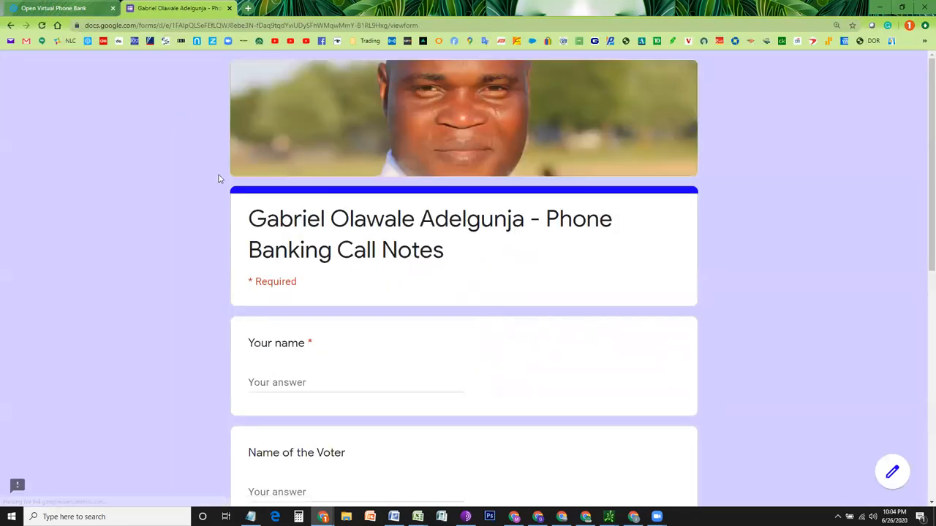
mouse_move(472, 269)
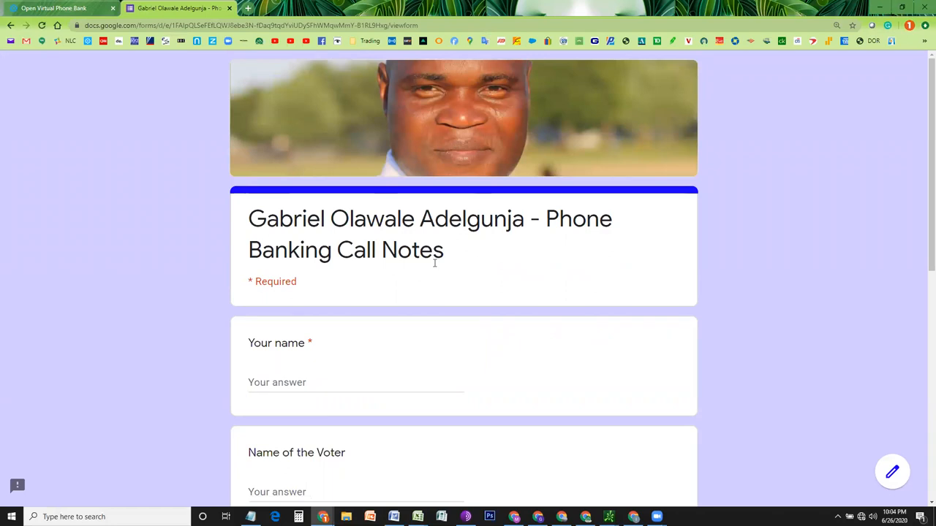
scroll("down", 3)
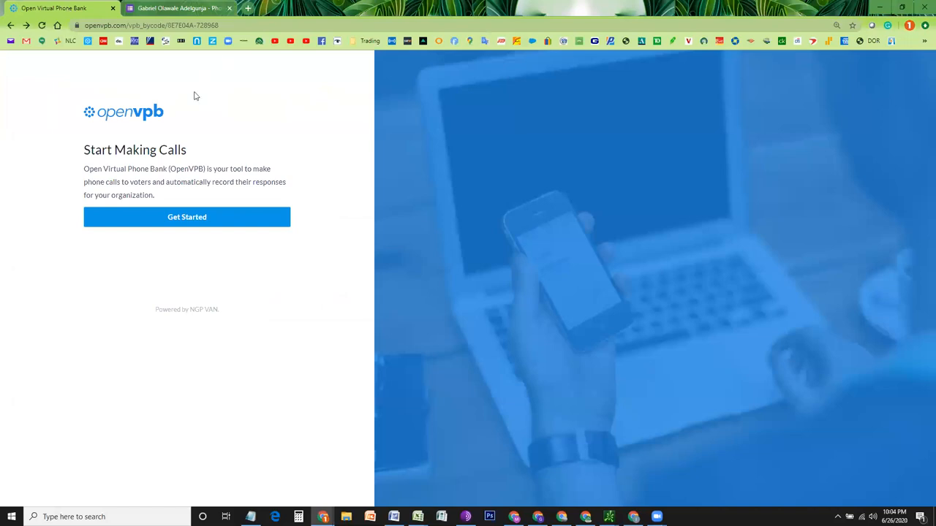
left_click(187, 217)
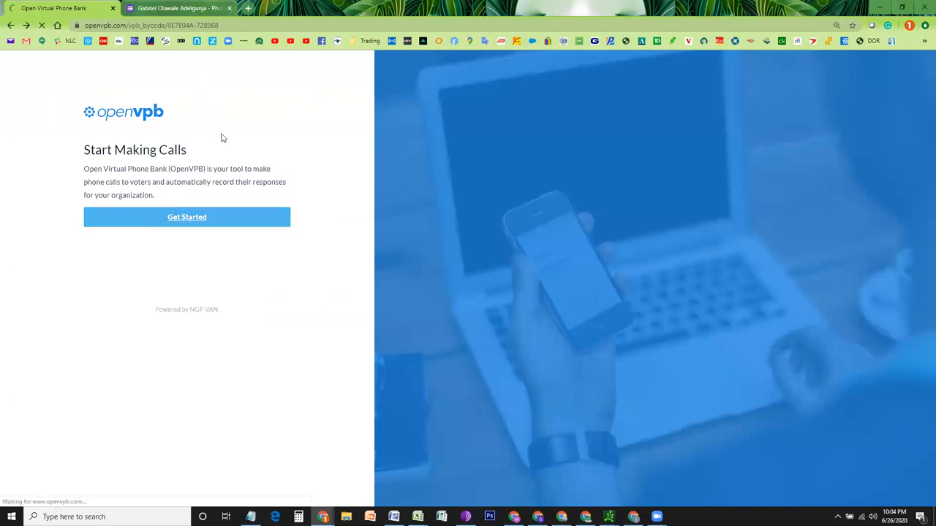
left_click(187, 216)
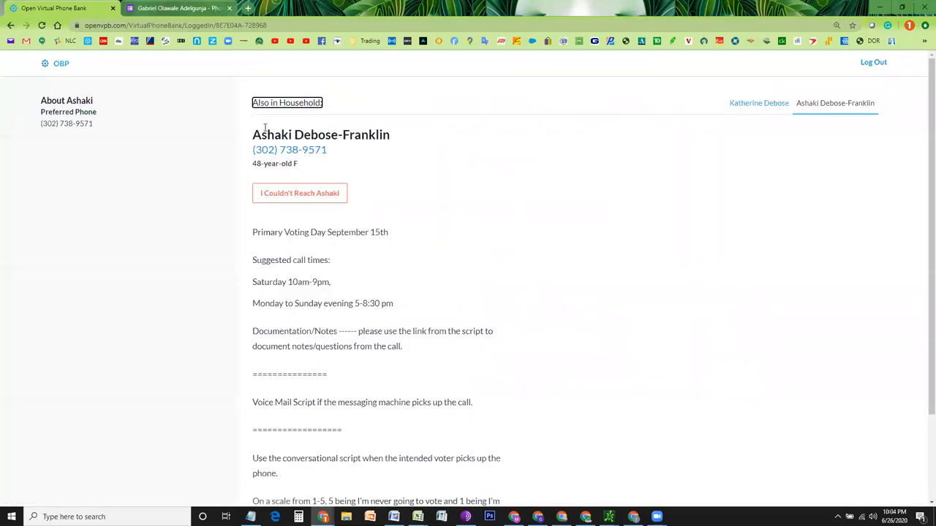
double_click(320, 135)
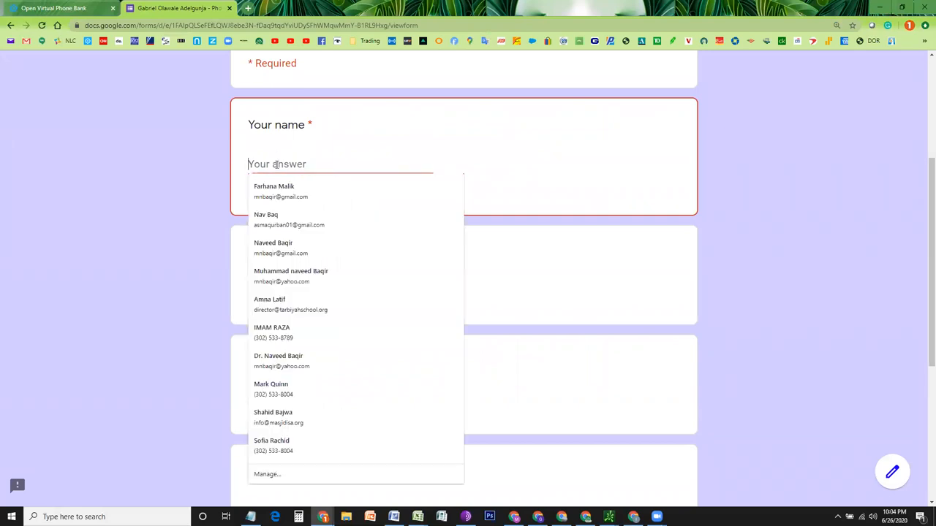
right_click(278, 291)
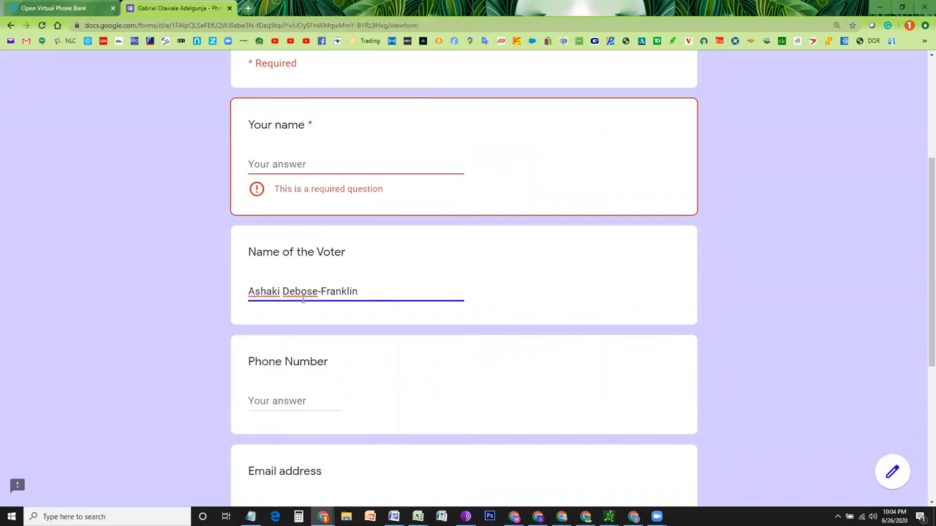
left_click(55, 8)
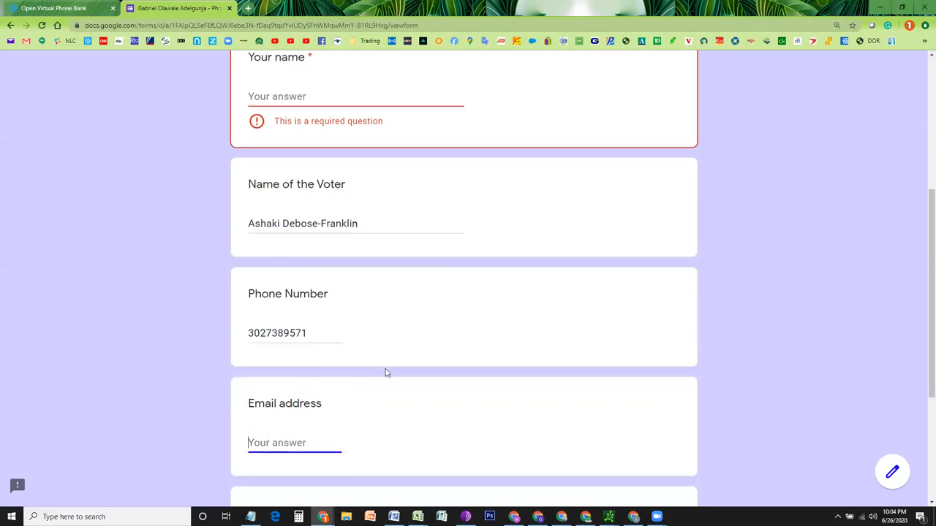
scroll("down", 3)
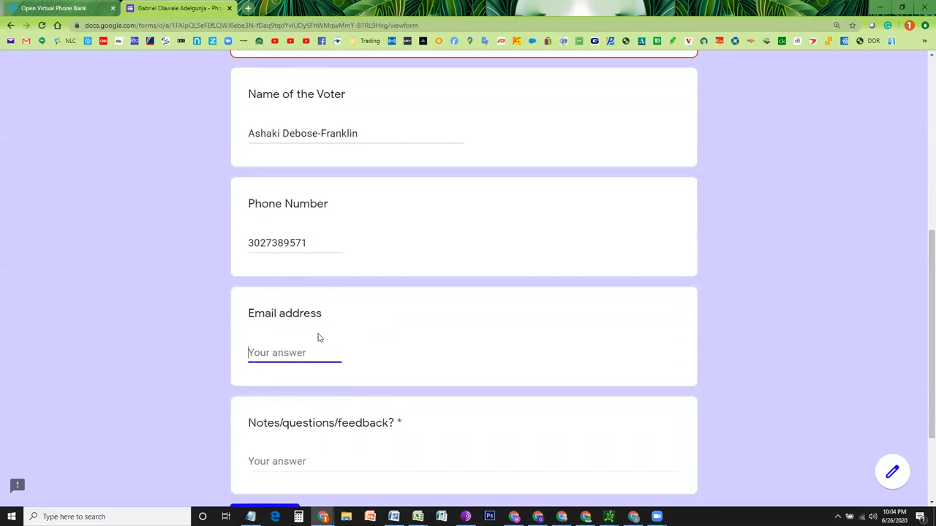
scroll("down", 3)
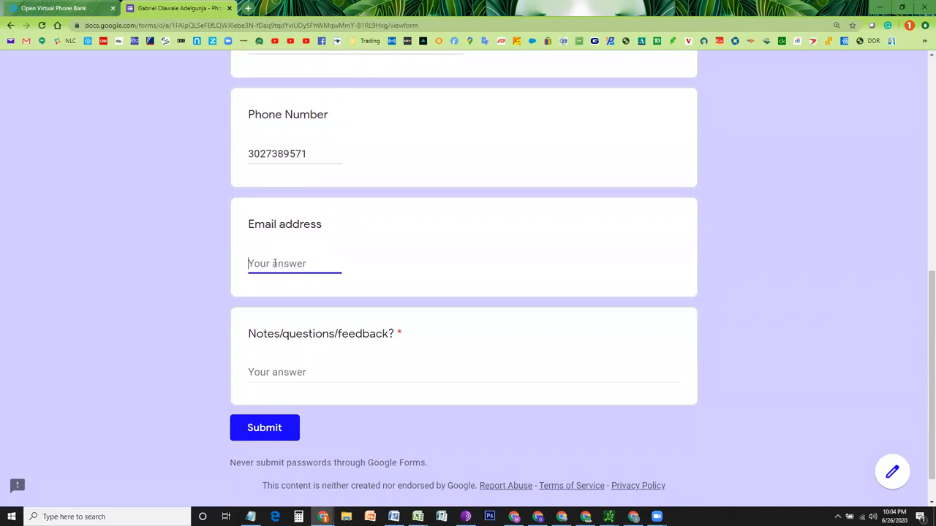
scroll("up", 3)
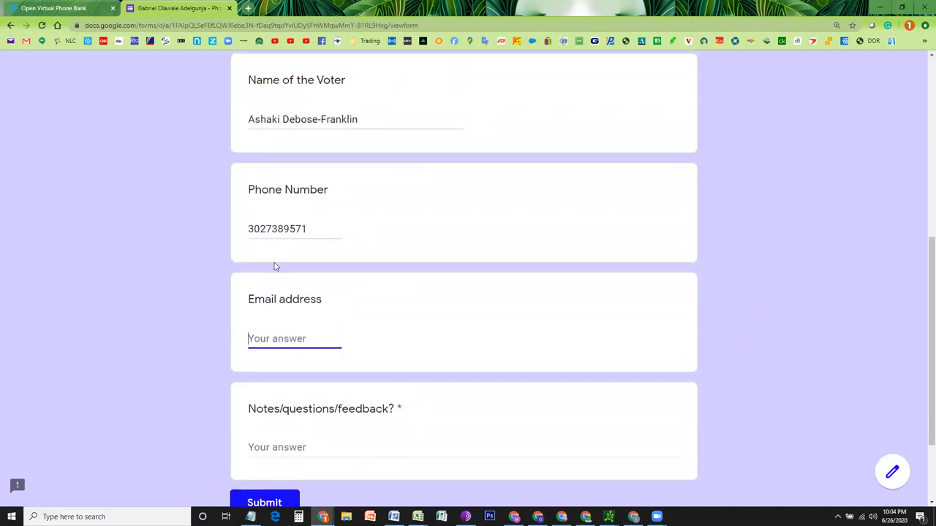
mouse_move(294, 338)
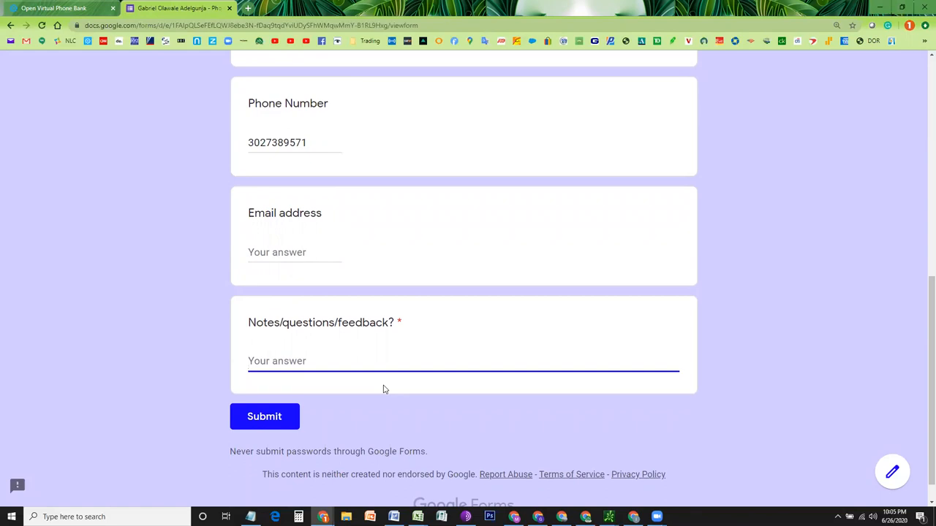
left_click(264, 416)
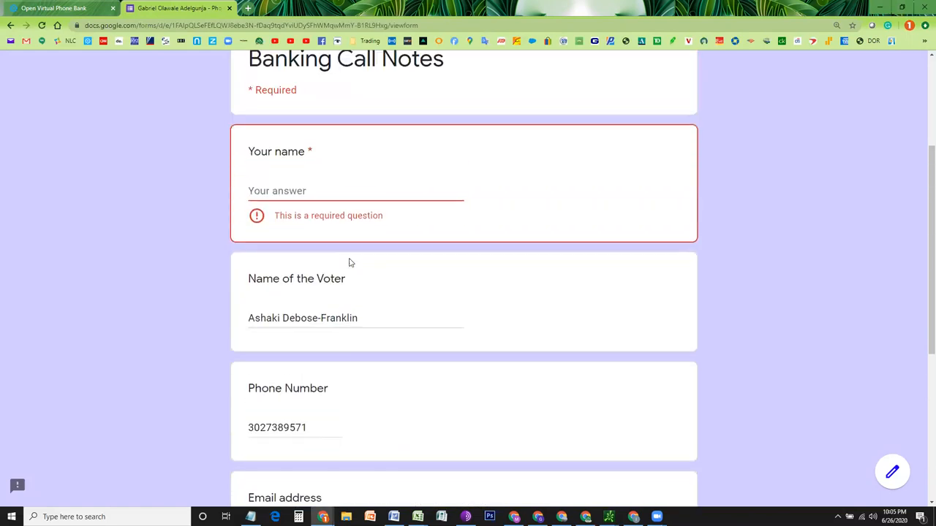
scroll("down", 3)
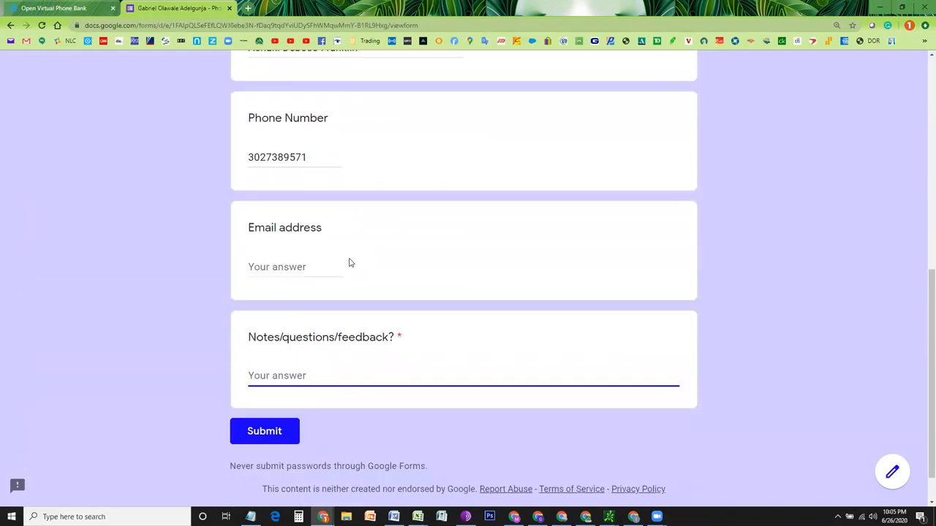
scroll("down", 3)
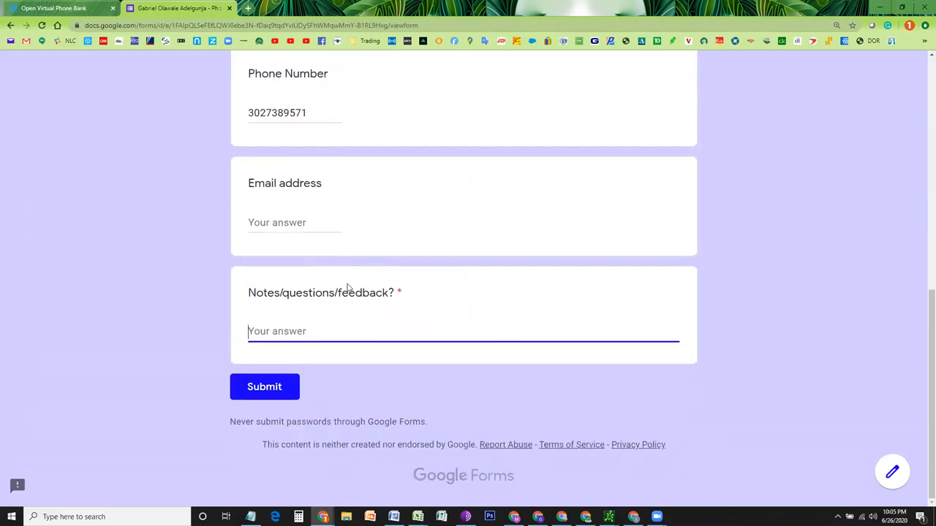
mouse_move(193, 294)
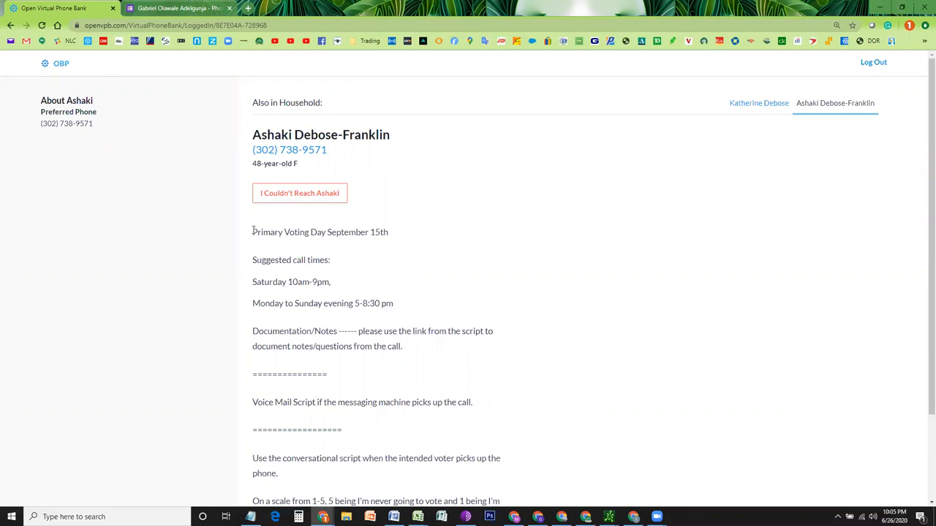
Step: Highlight the Monday–Sunday call times and documentation-notes line, then read down to the likelihood question
scroll("down", 3)
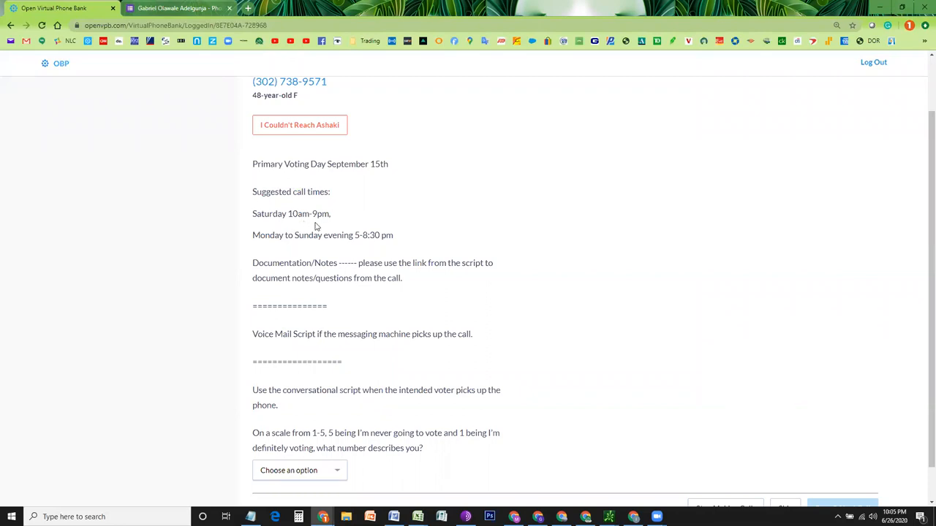
mouse_move(304, 250)
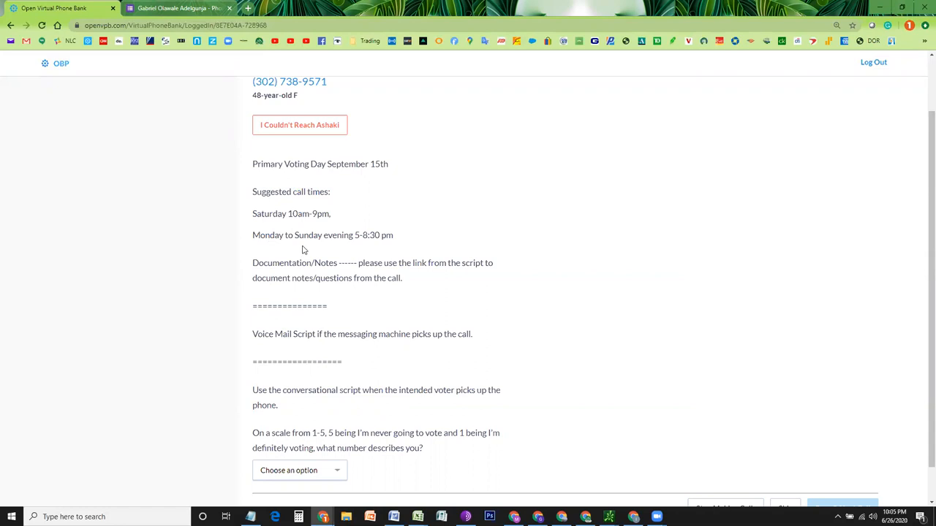
mouse_move(365, 247)
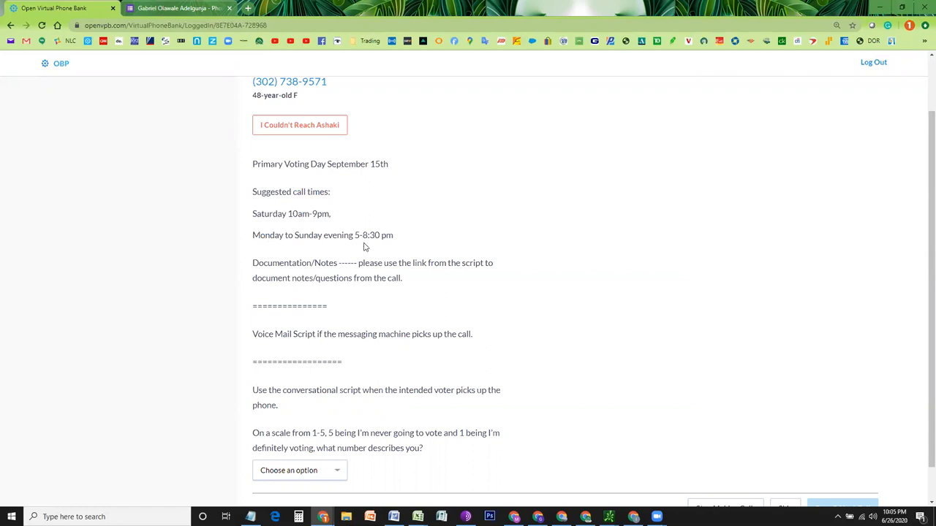
mouse_move(359, 245)
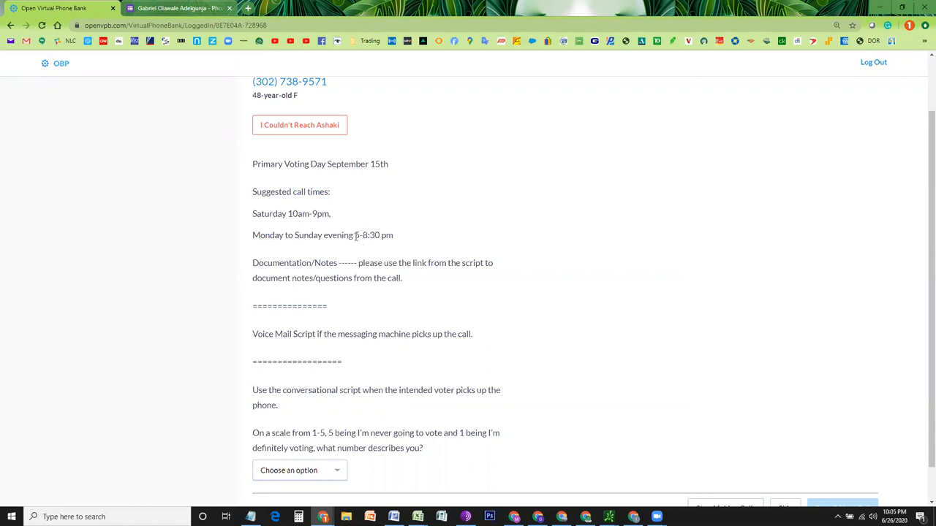
double_click(373, 235)
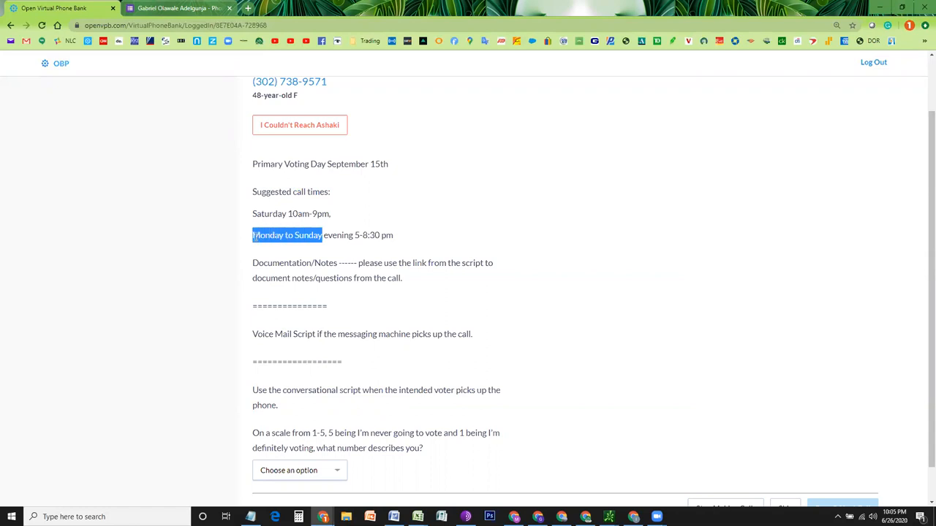
left_click(272, 263)
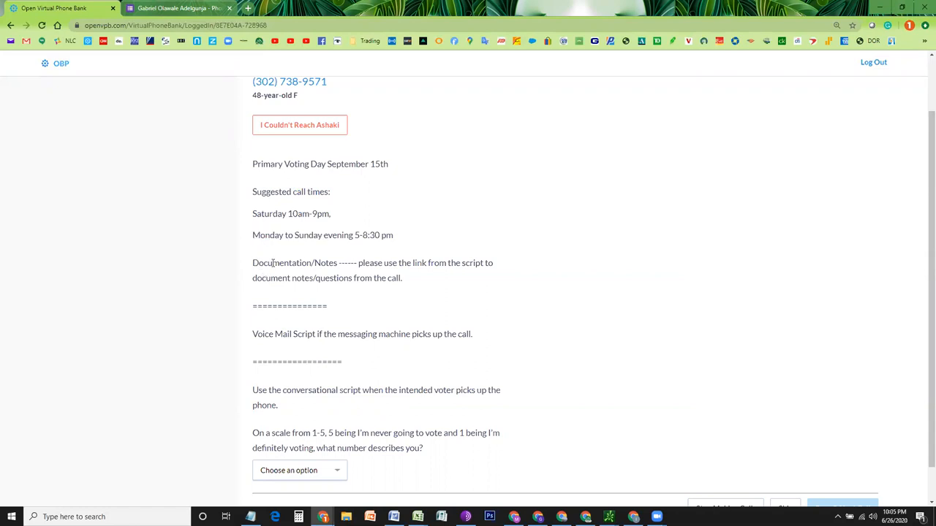
left_click_drag(252, 262, 402, 278)
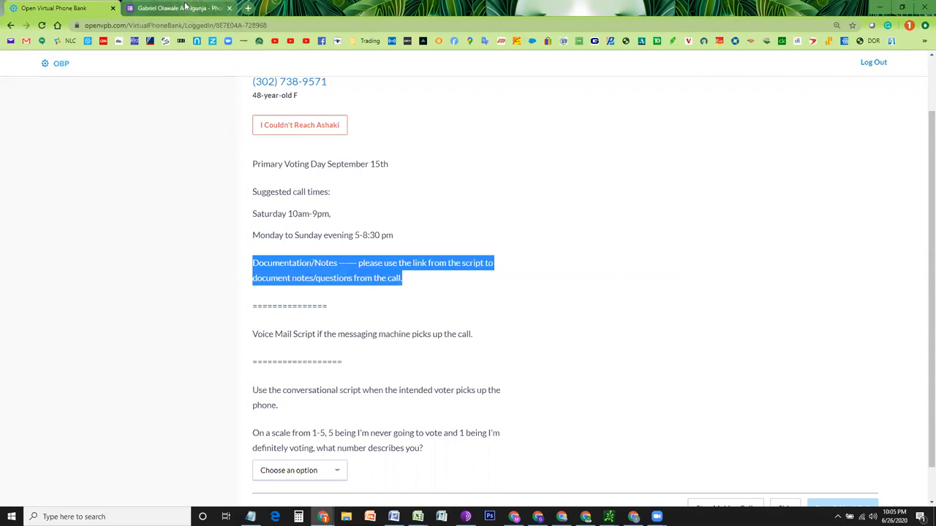
left_click(179, 8)
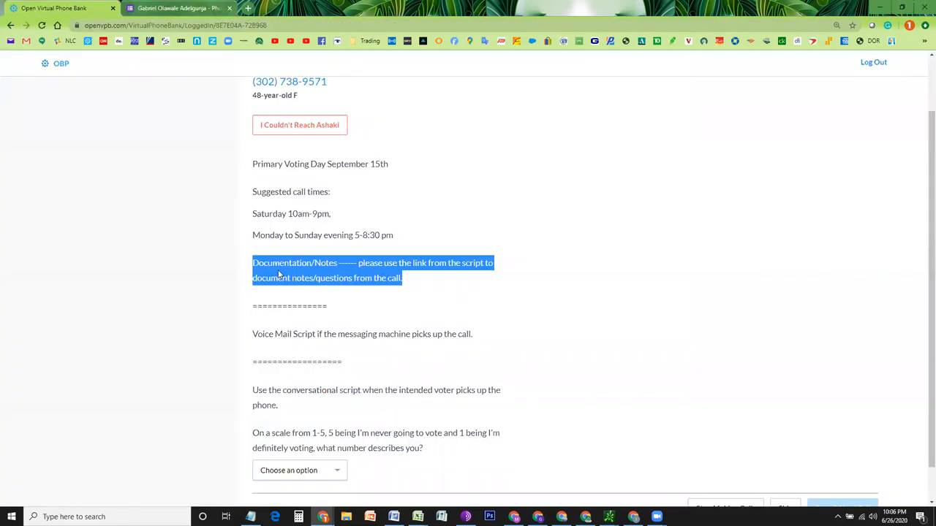
mouse_move(287, 276)
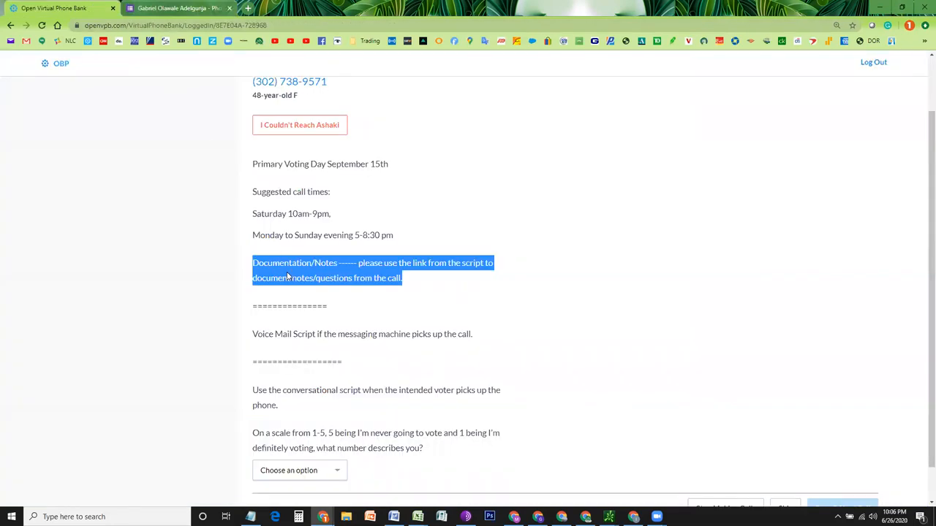
scroll("down", 3)
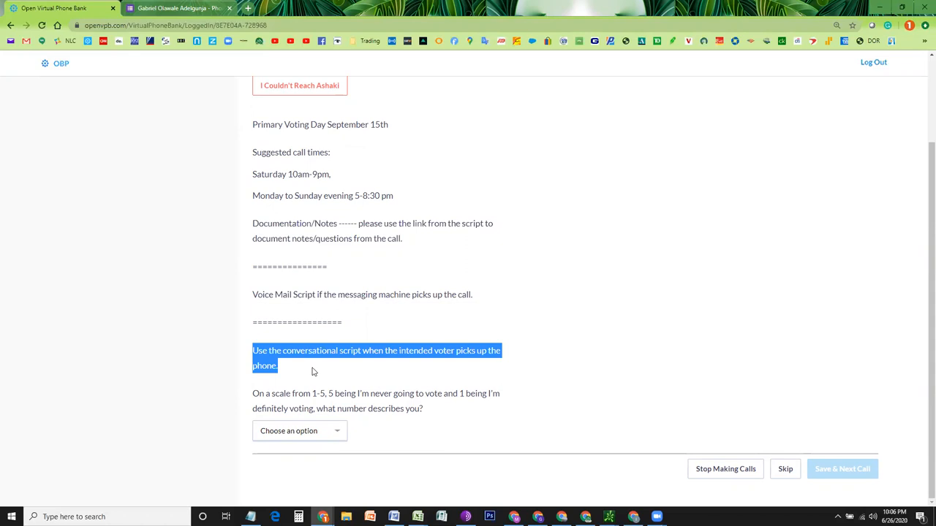
mouse_move(752, 443)
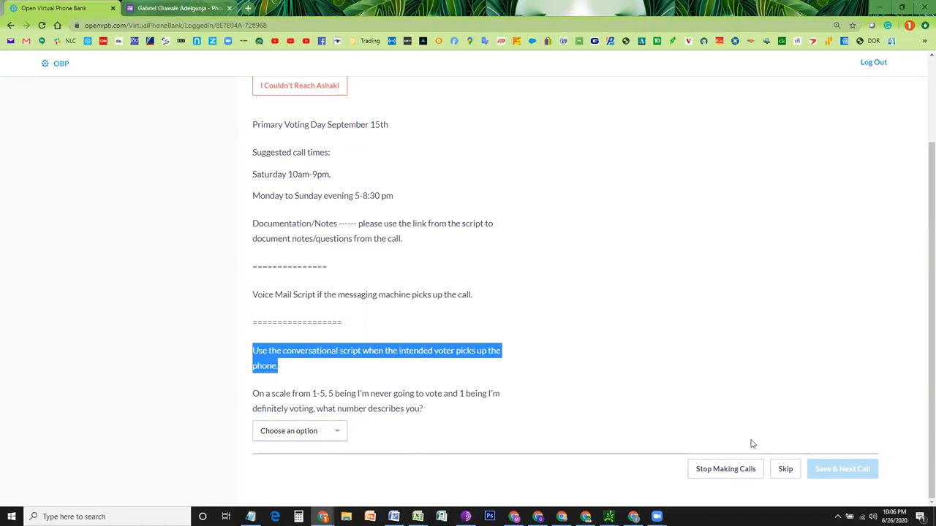
mouse_move(841, 469)
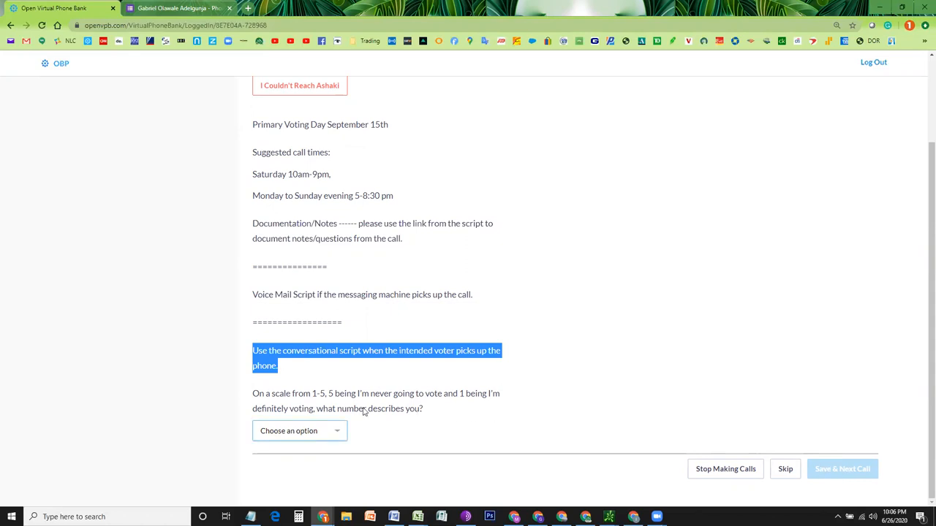
mouse_move(256, 400)
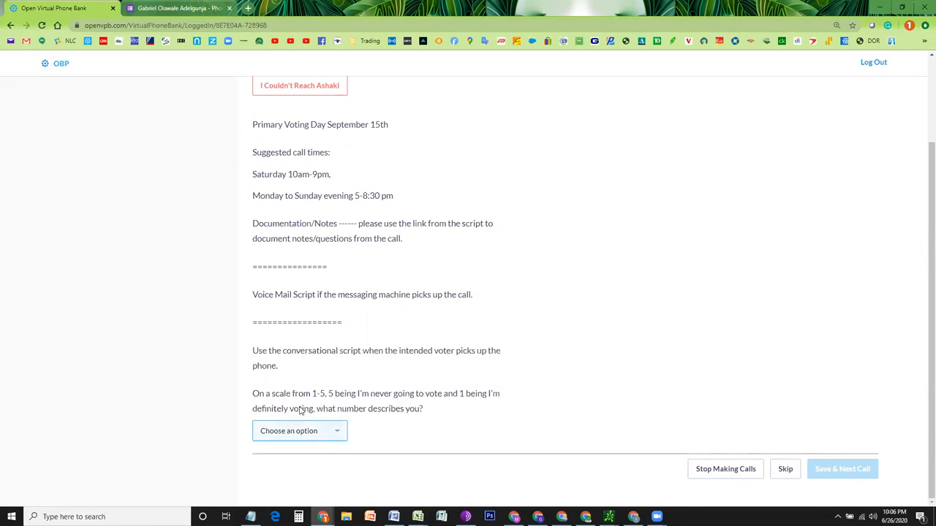
mouse_move(367, 401)
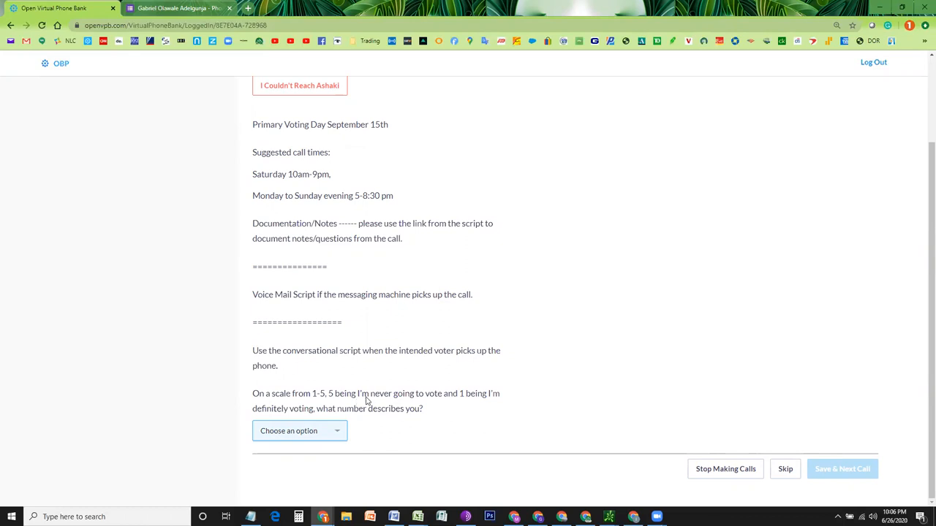
mouse_move(305, 404)
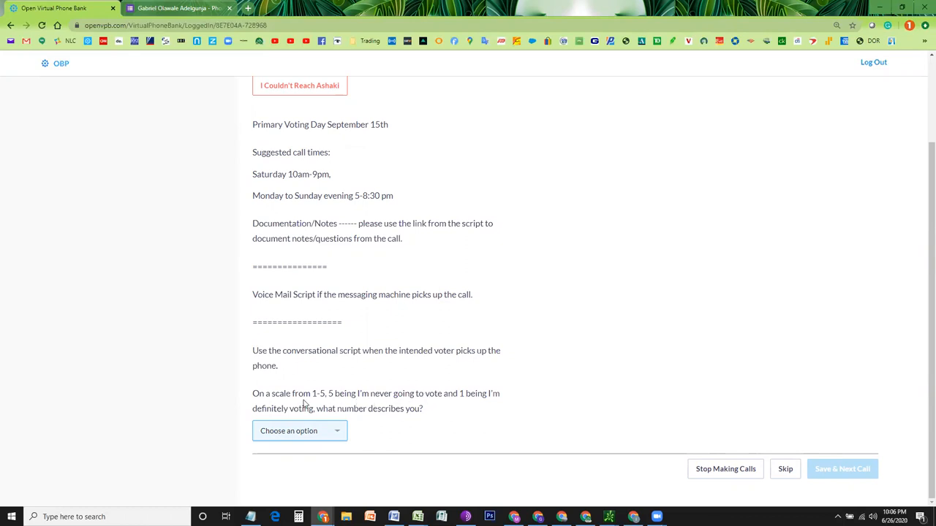
mouse_move(353, 400)
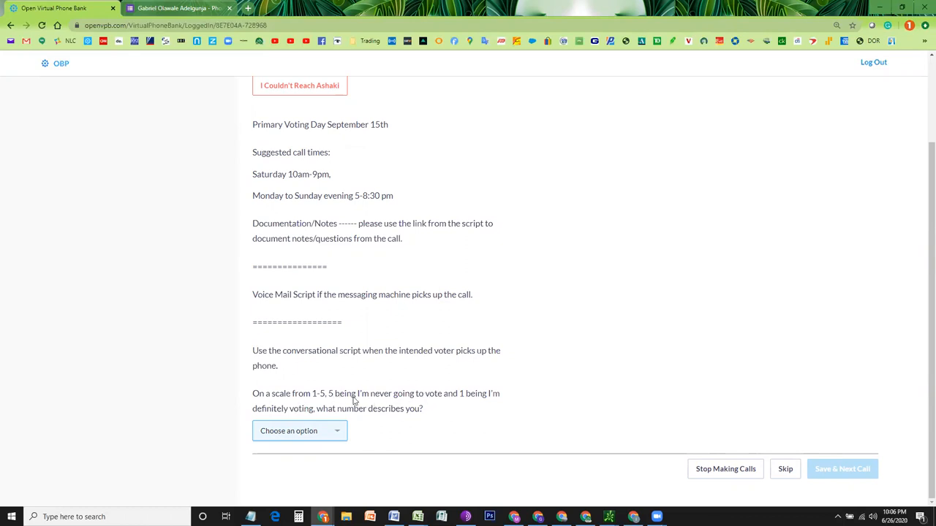
left_click(300, 431)
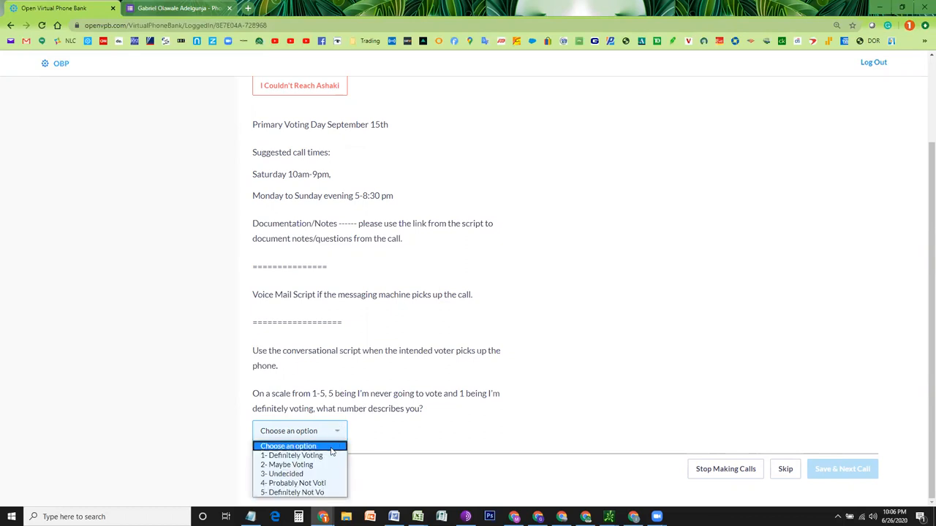
mouse_move(318, 474)
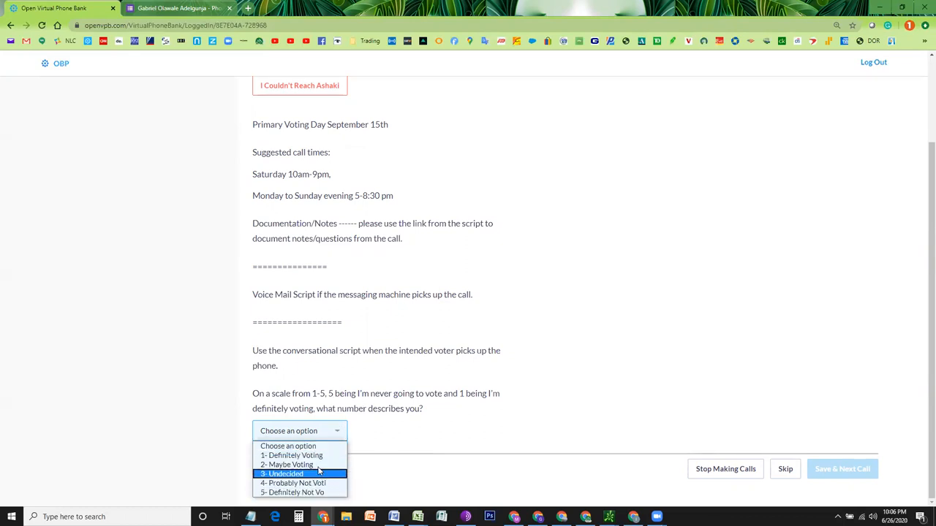
mouse_move(291, 455)
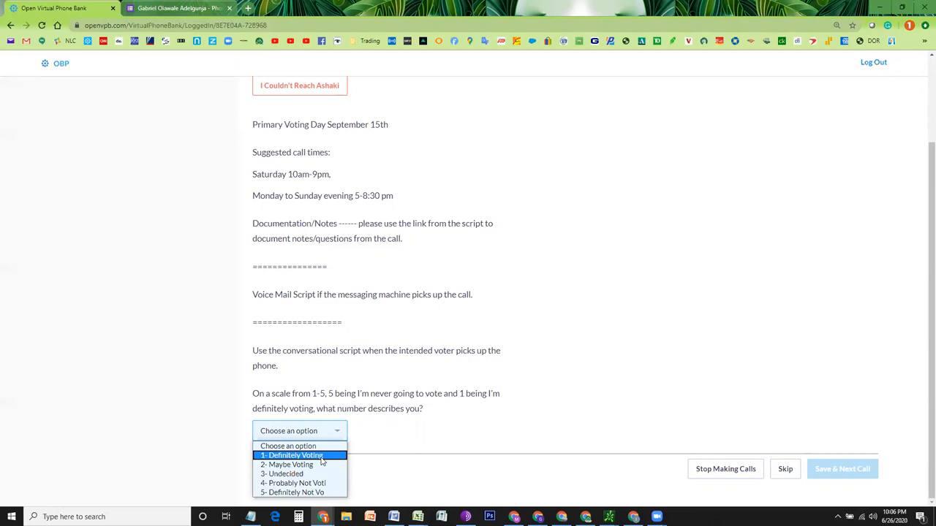
left_click(291, 455)
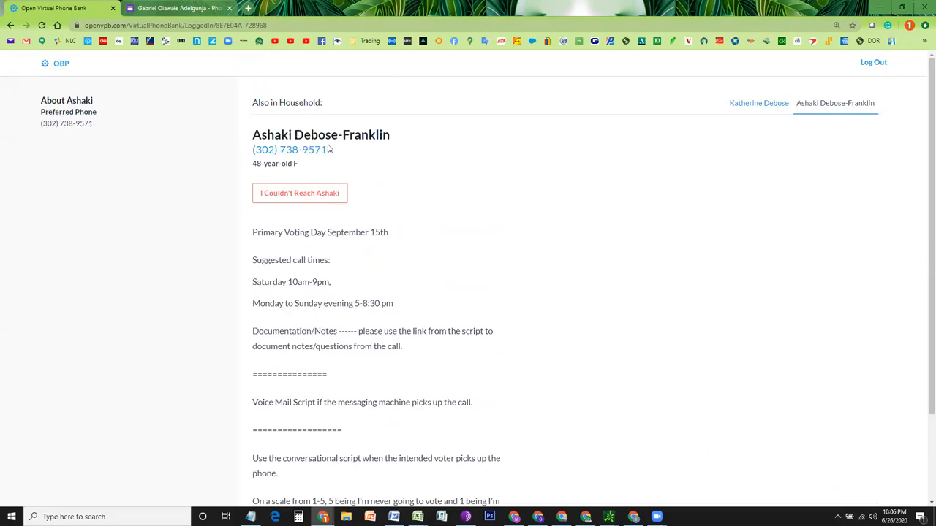
scroll("down", 3)
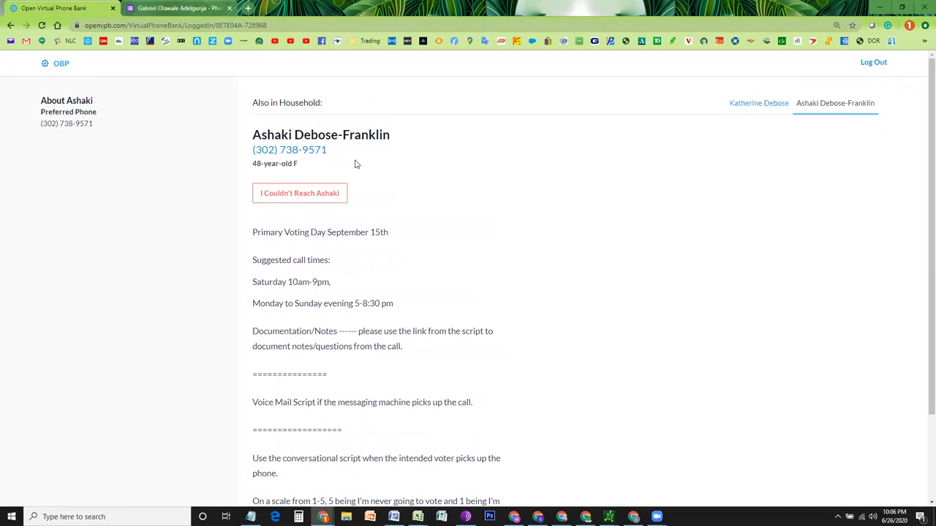
mouse_move(339, 155)
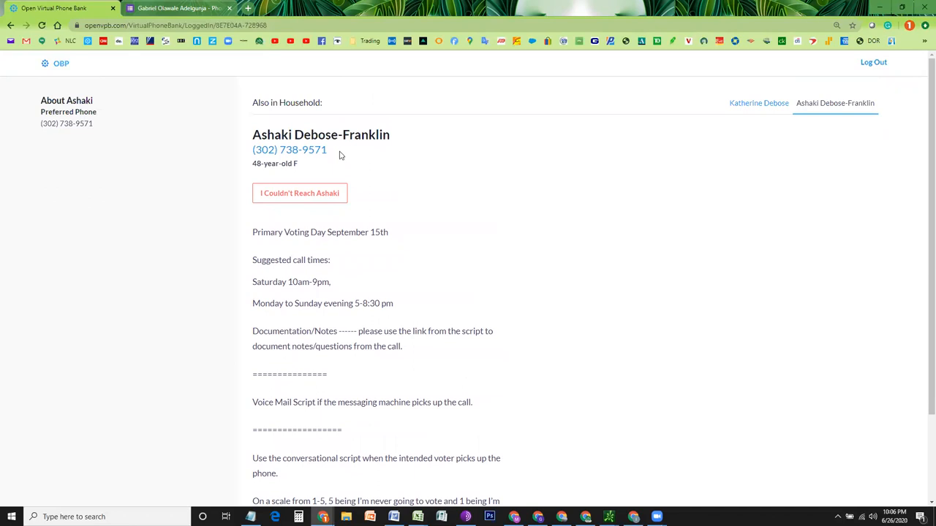
scroll("down", 3)
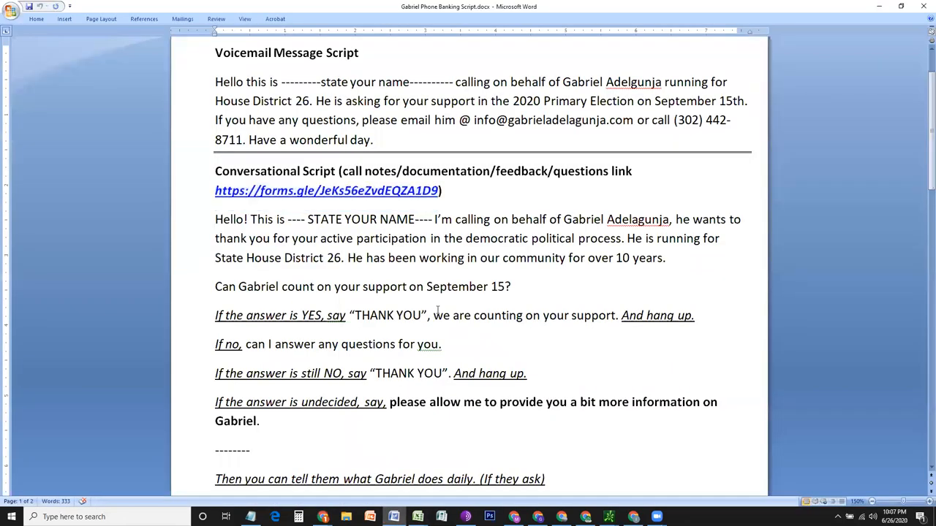
Step: Go through the Conversational Script's yes/no/undecided replies, picking out the THANK YOU line
scroll("down", 3)
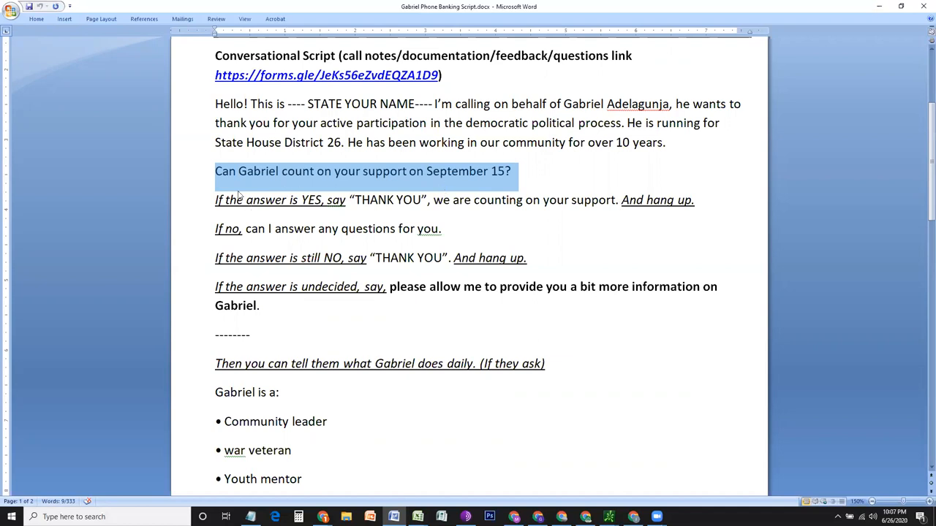
mouse_move(401, 181)
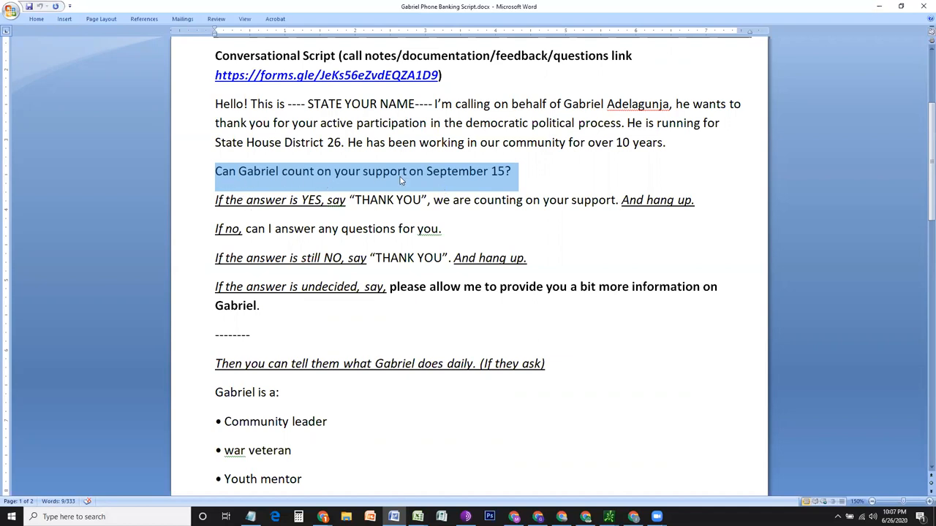
mouse_move(236, 224)
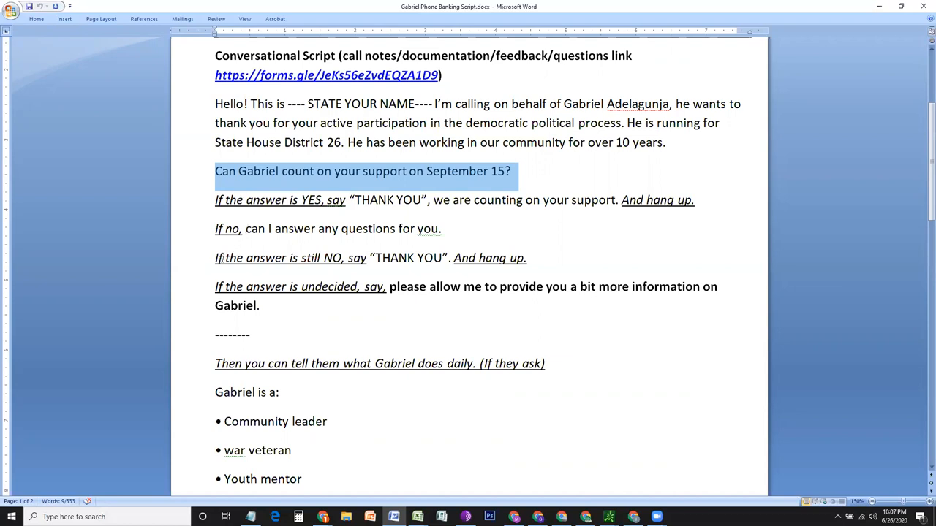
mouse_move(328, 258)
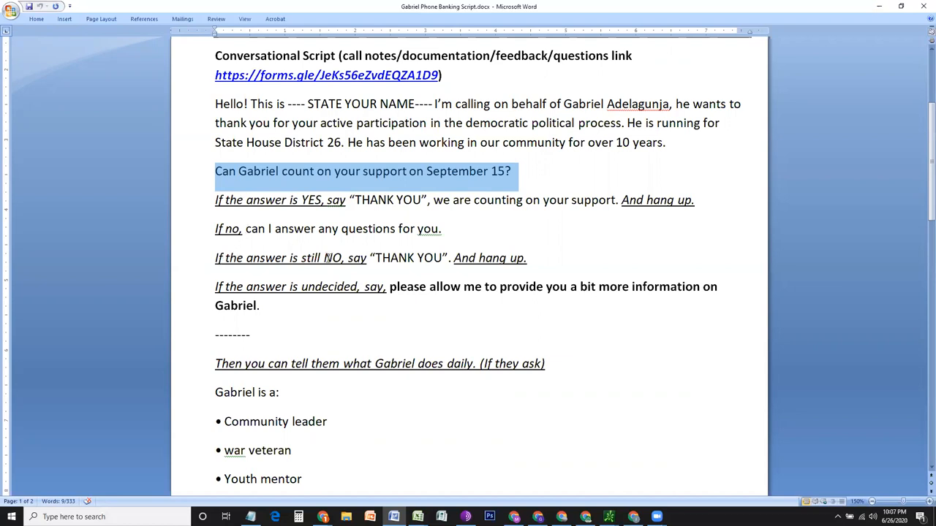
double_click(393, 257)
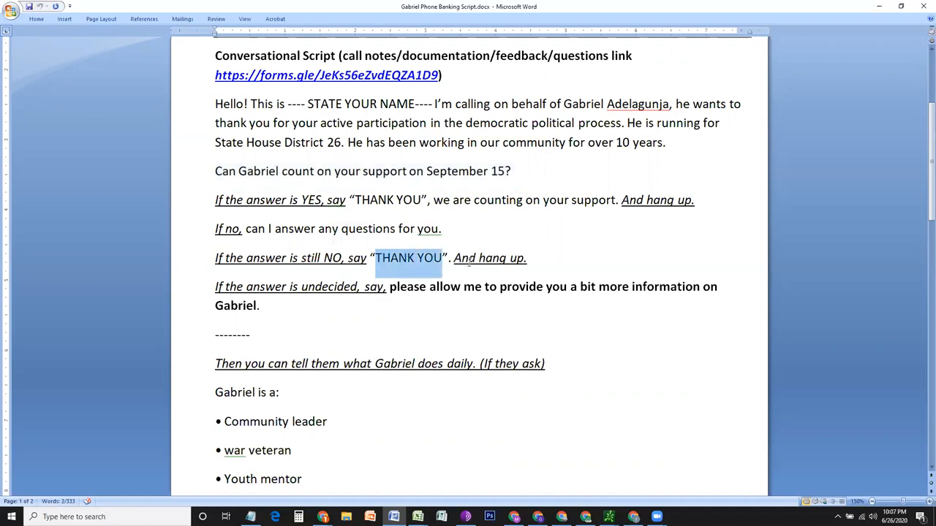
scroll("down", 3)
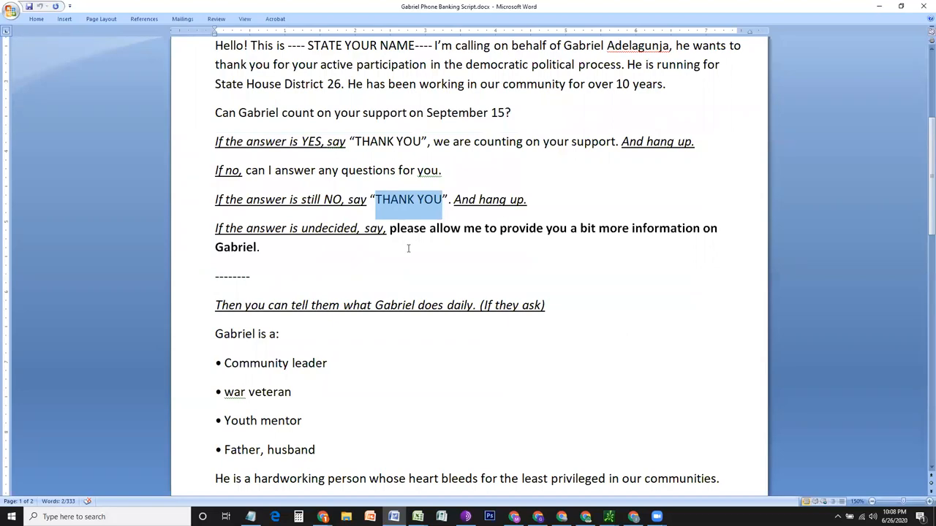
Step: Read onto page 2 of the script covering the volunteer, yard-sign and form instructions
scroll("down", 3)
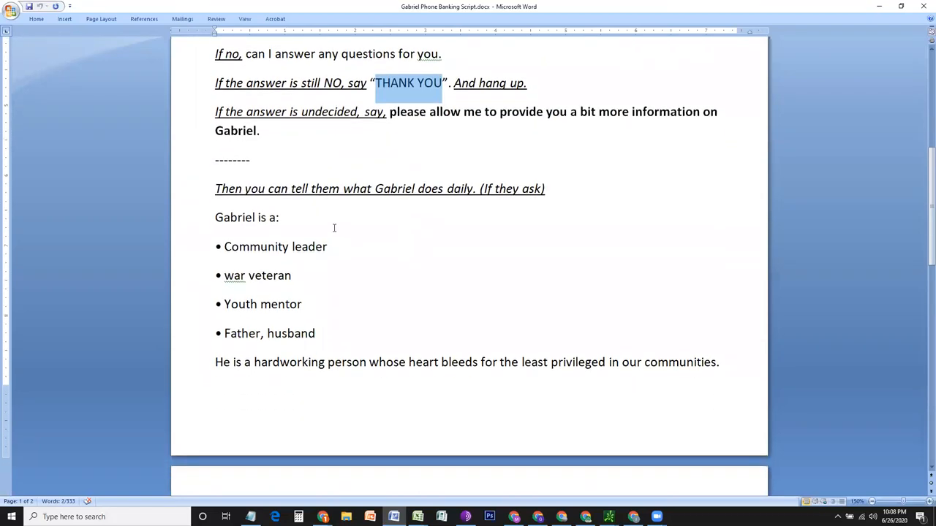
scroll("down", 3)
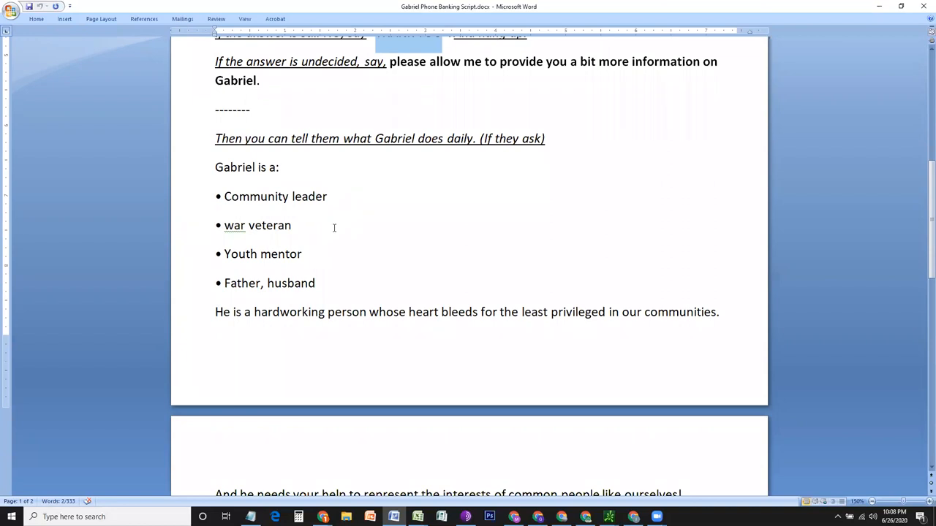
scroll("down", 3)
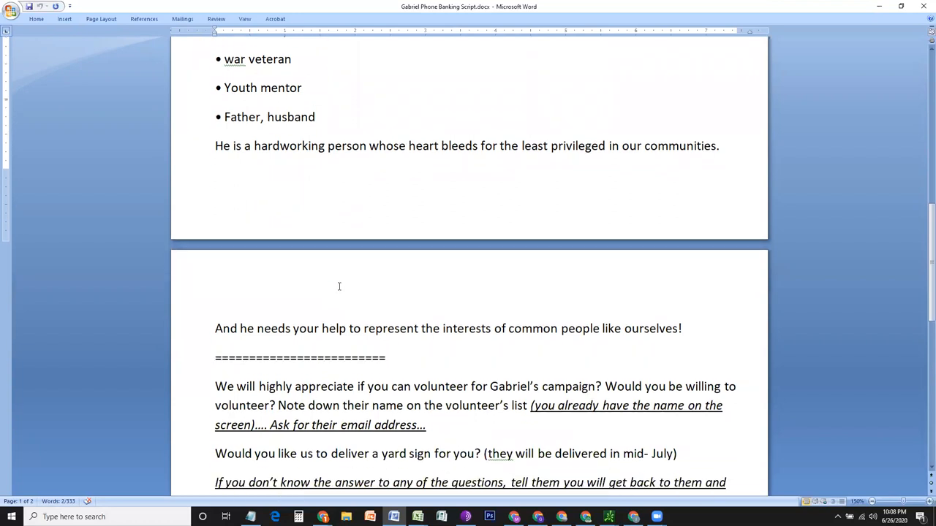
scroll("down", 3)
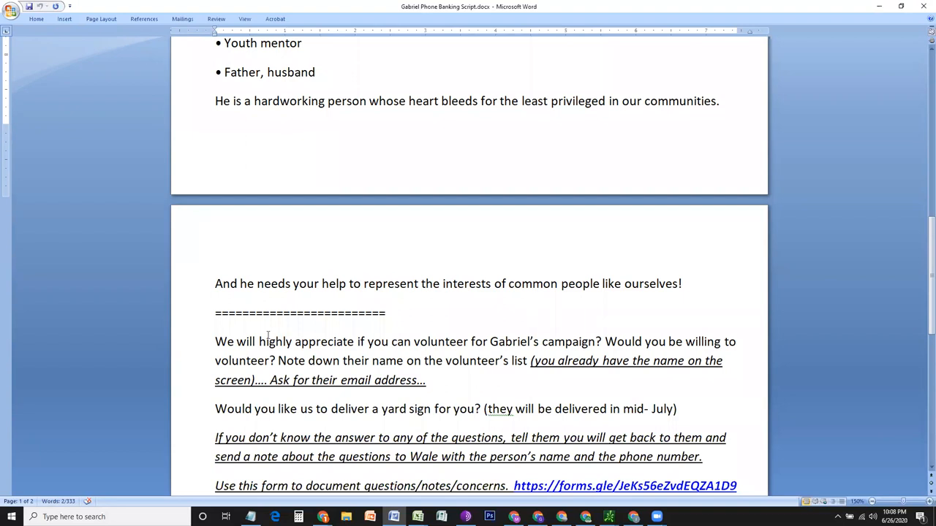
mouse_move(502, 349)
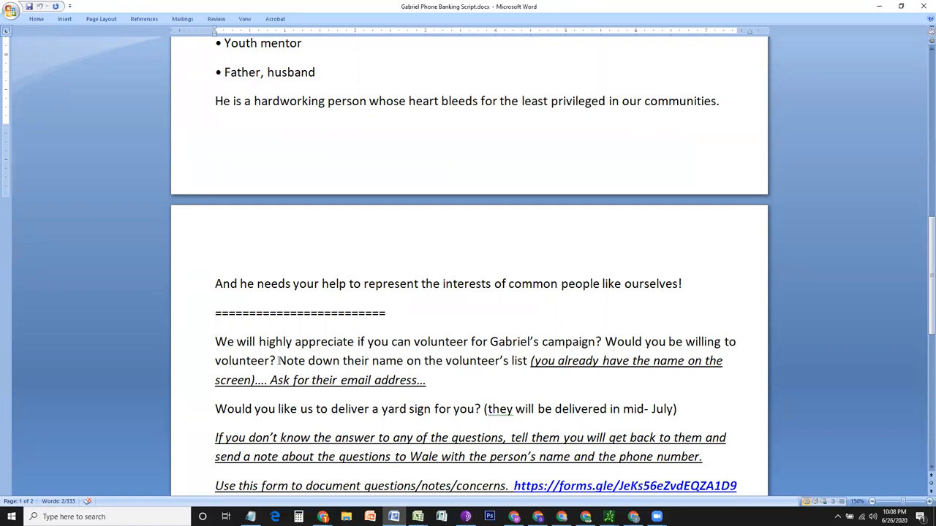
left_click_drag(278, 361, 528, 361)
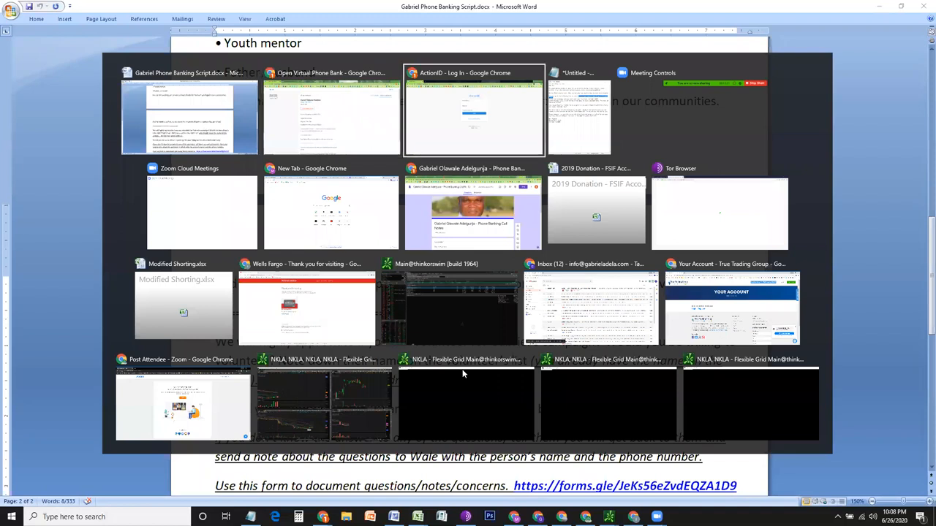
Step: Recheck the Google Forms call notes with voter name and phone filled, then return to the Word script
left_click(331, 117)
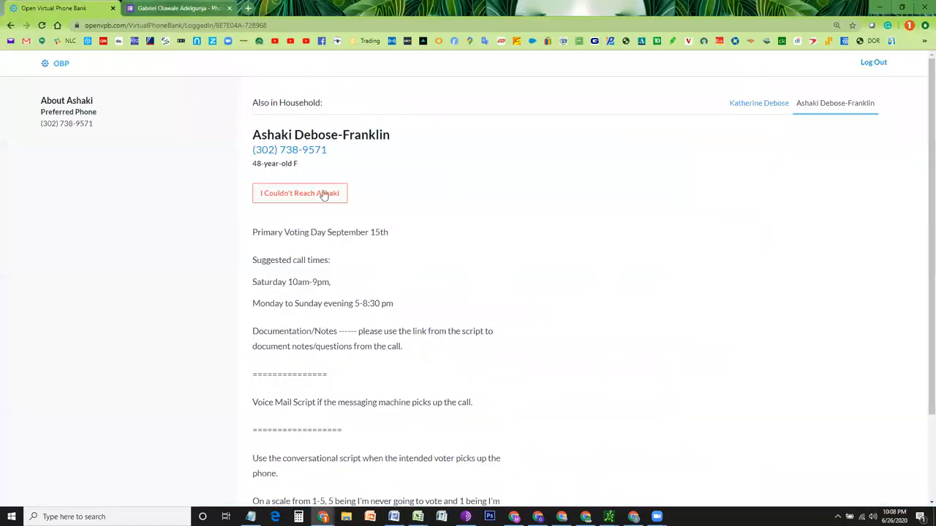
left_click(179, 8)
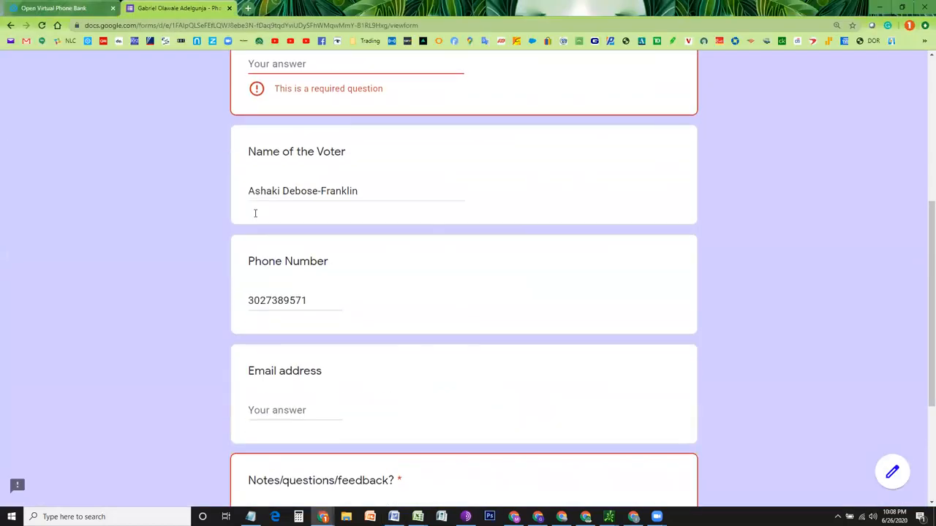
scroll("down", 3)
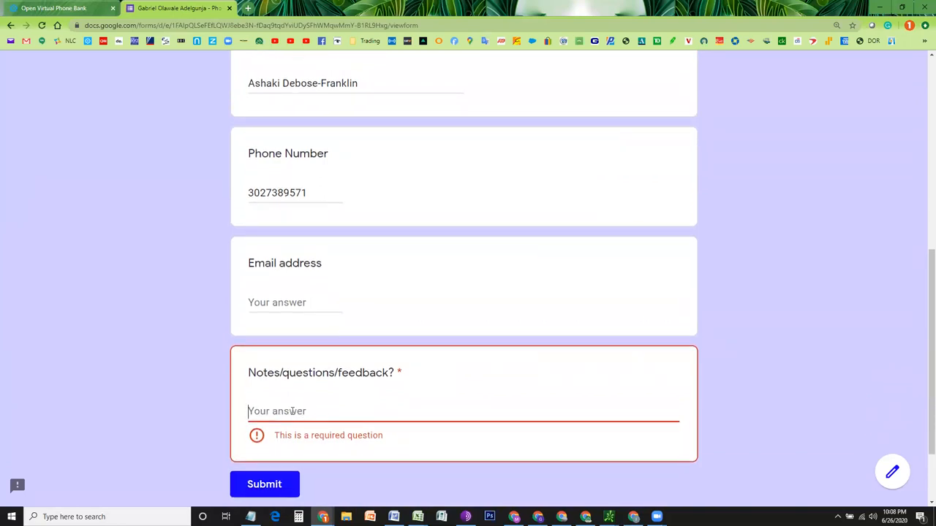
key("alt+tab")
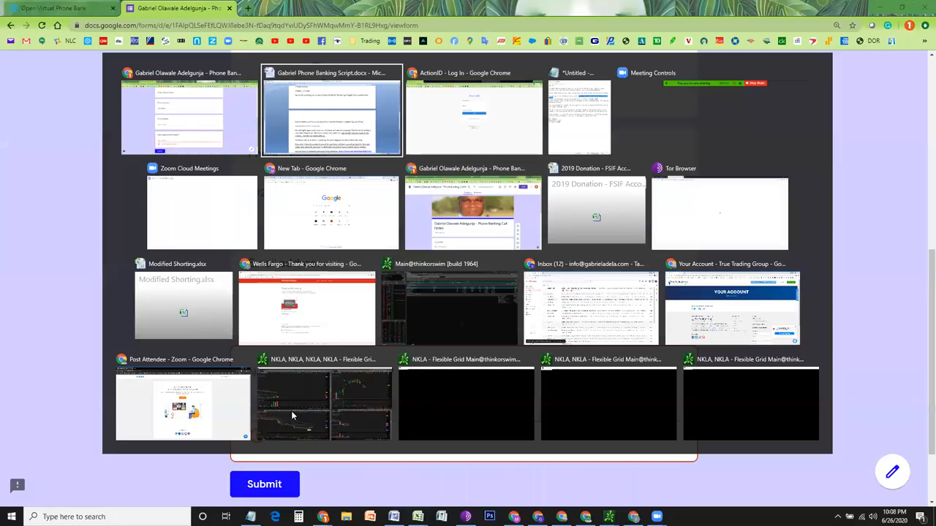
left_click(330, 110)
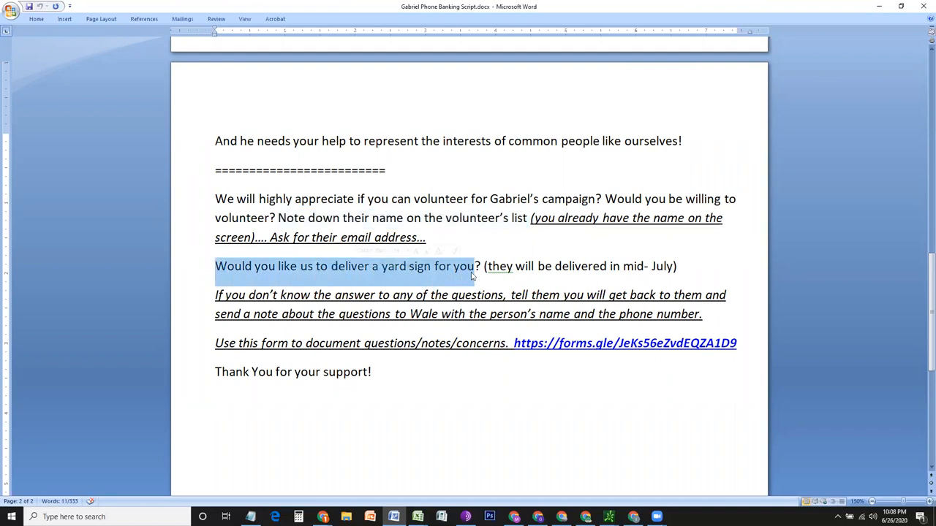
Step: Review the yard-sign question and mid-July delivery note, then return to the voter's OpenVPB call page
left_click_drag(484, 266, 673, 266)
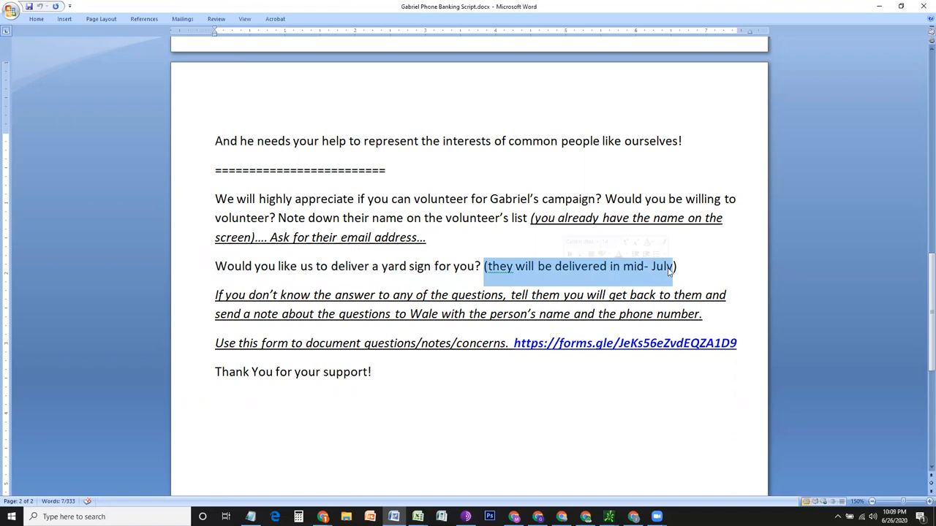
left_click(538, 266)
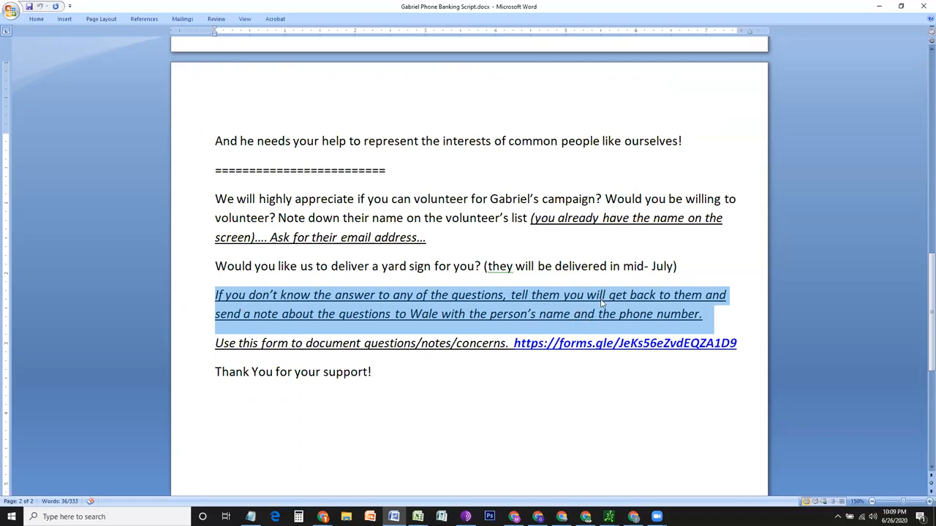
mouse_move(650, 302)
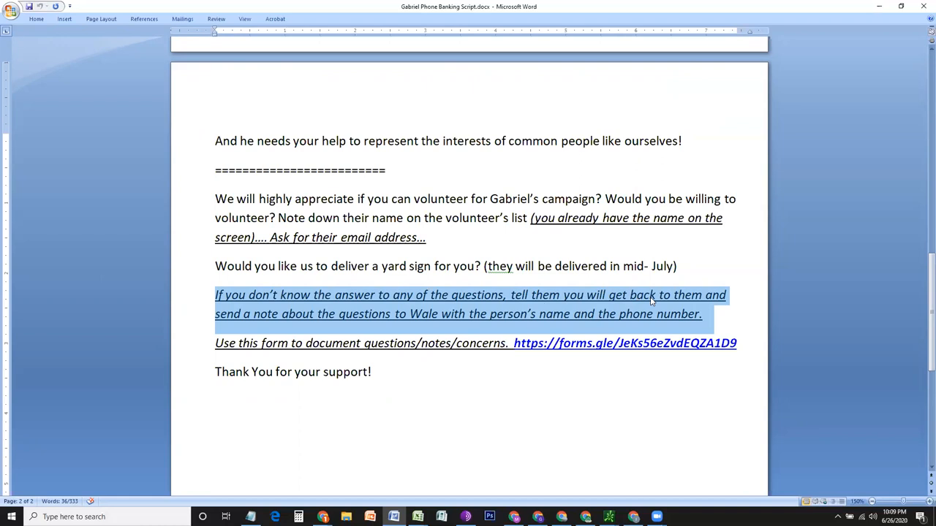
mouse_move(547, 300)
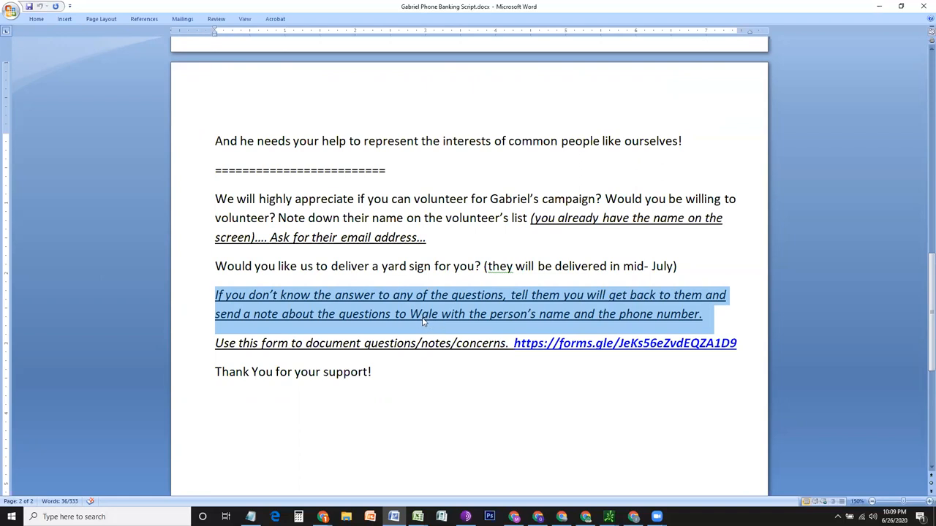
mouse_move(475, 331)
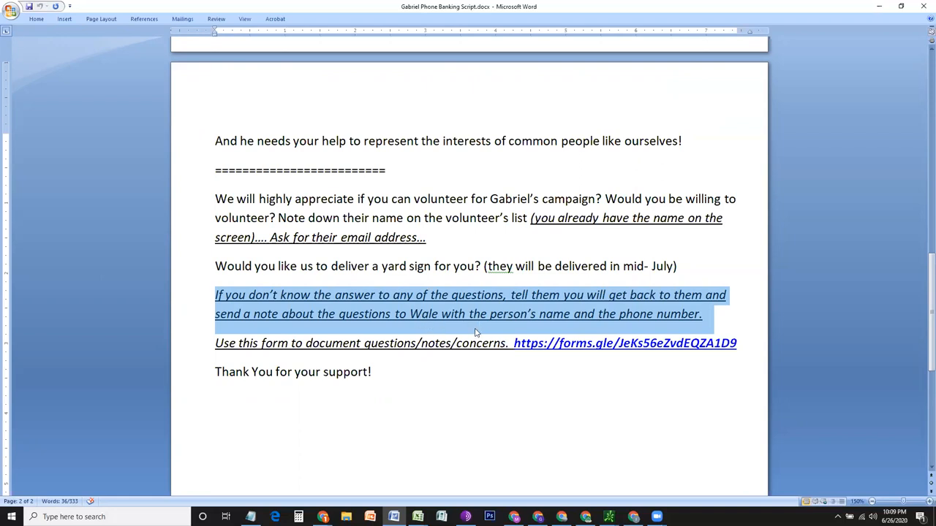
mouse_move(380, 383)
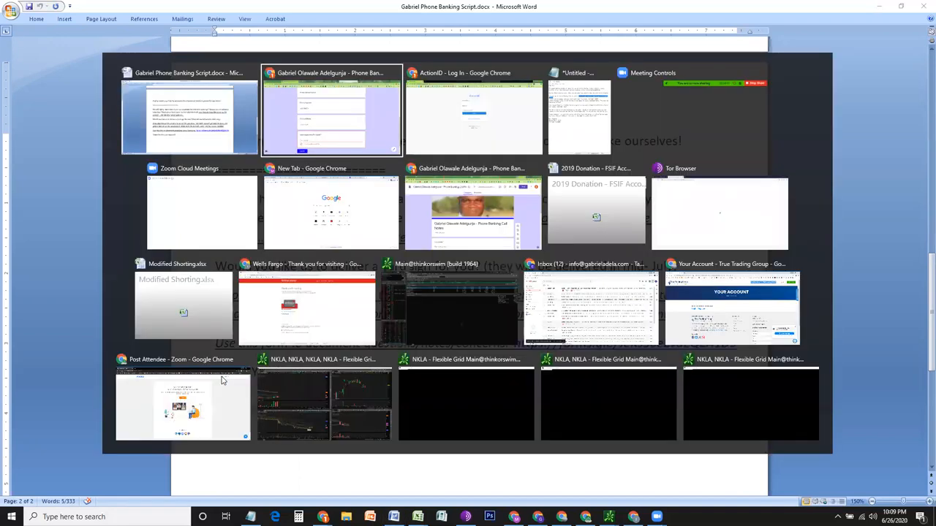
left_click(330, 113)
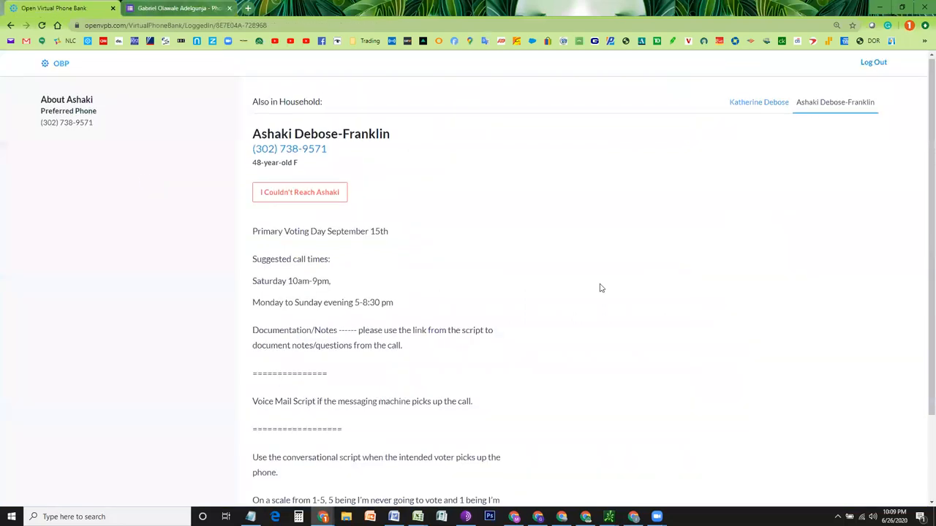
scroll("down", 3)
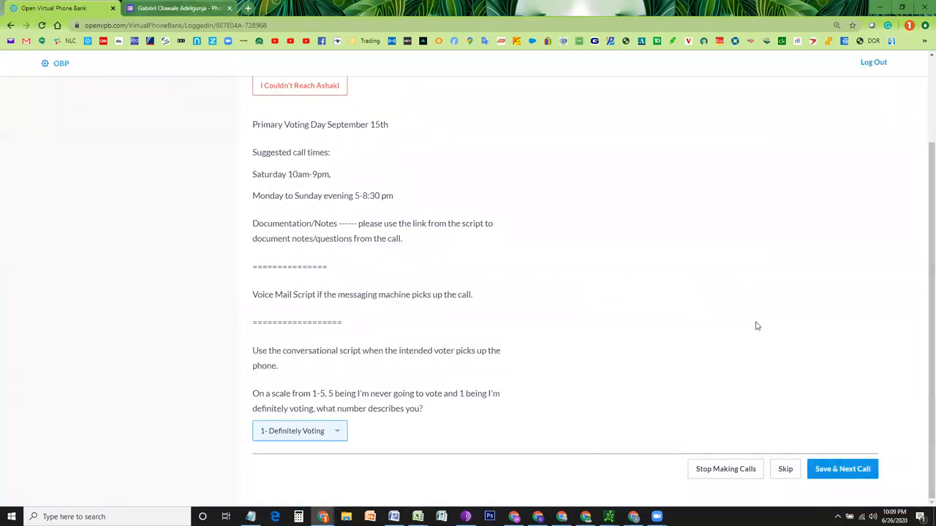